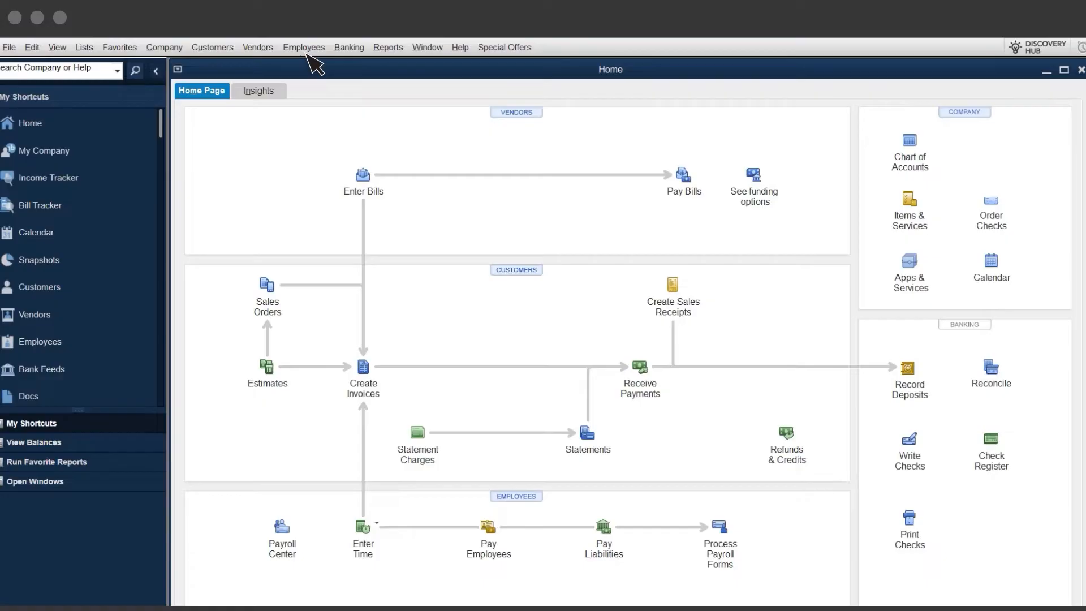
Step: Open Activate Direct Deposit from the Employees > My Payroll Service menu
click(304, 47)
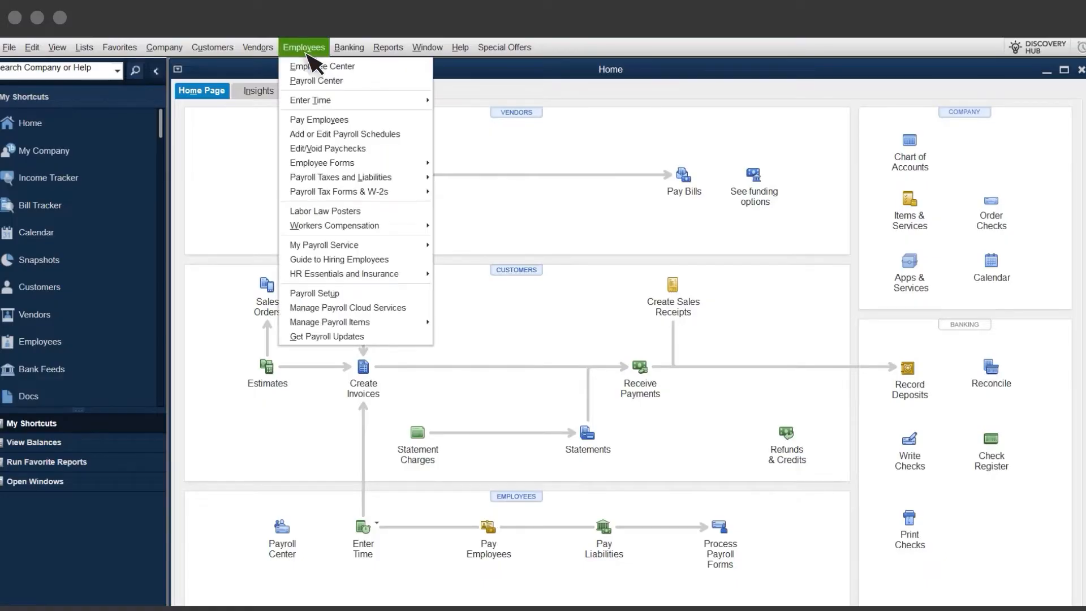
mouse_move(340, 246)
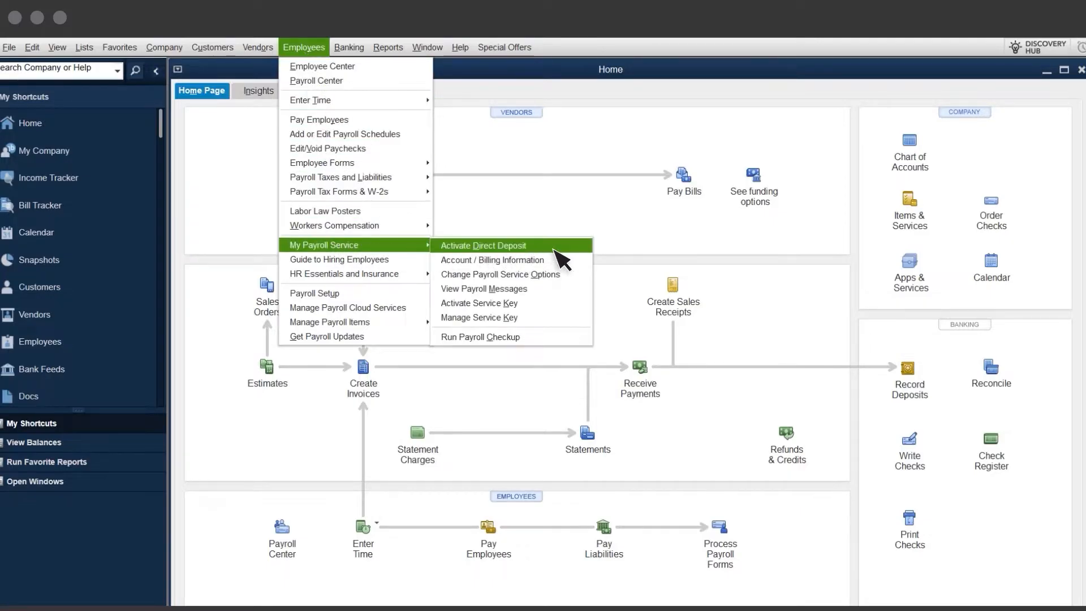
click(485, 245)
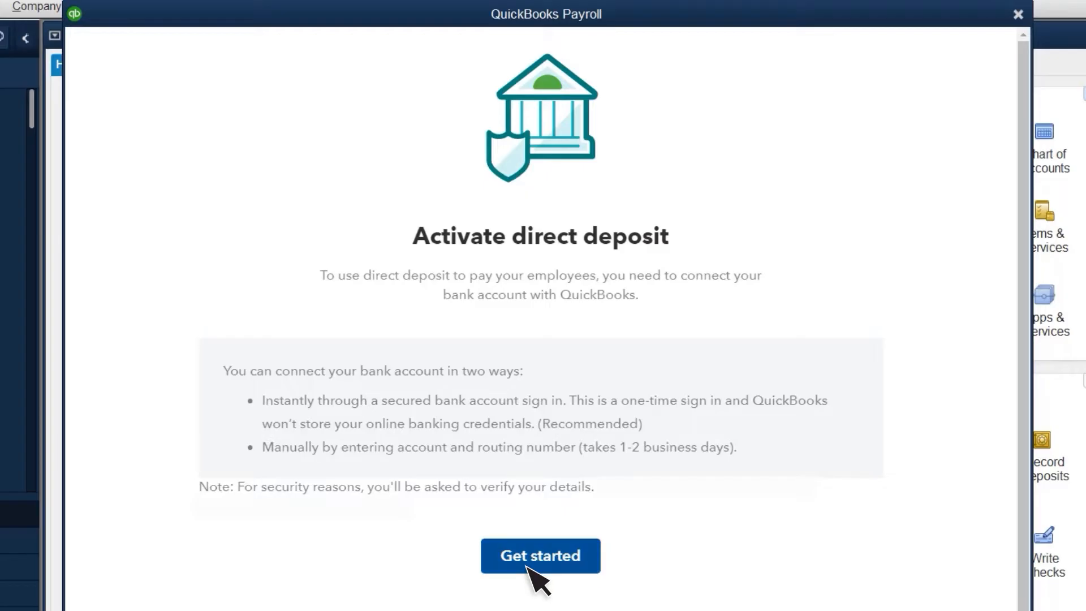
Step: Fill in business details: Limited Liability company, EIN, Landscaping and Horticultural Services industry
click(540, 555)
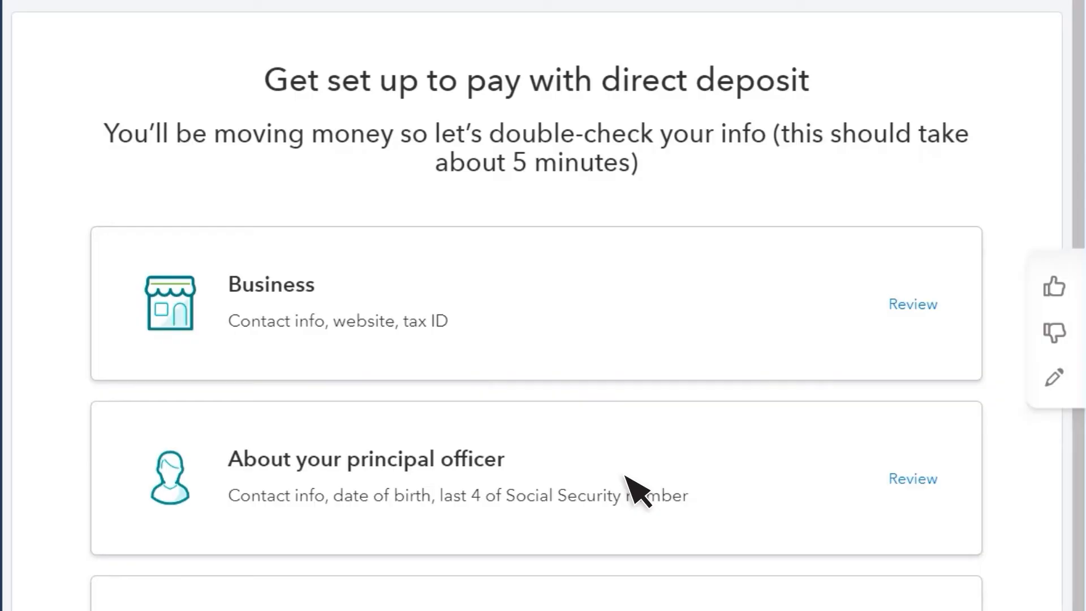
click(912, 304)
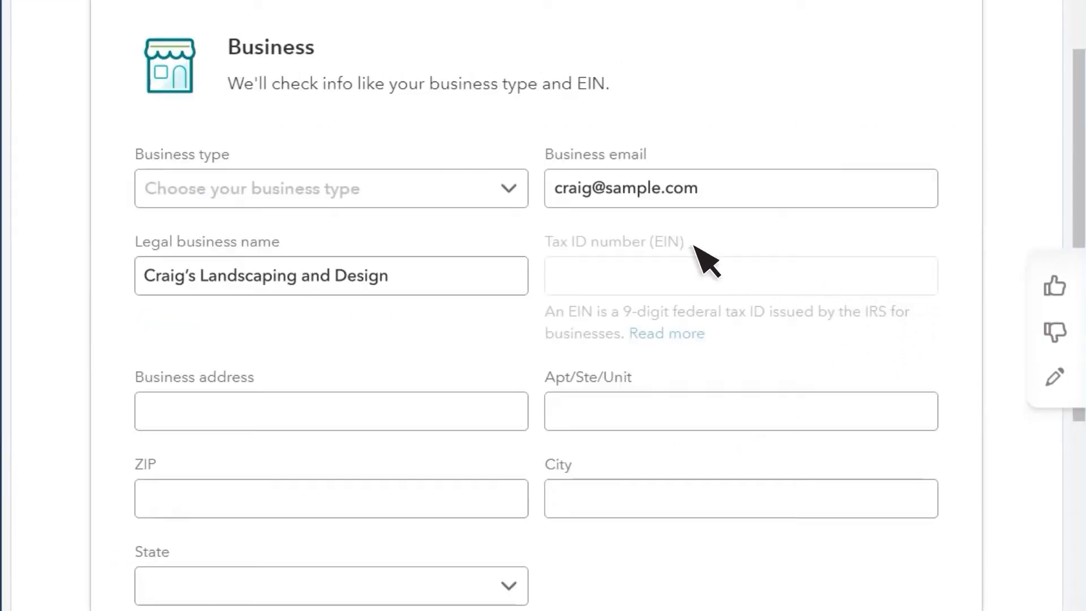
click(330, 188)
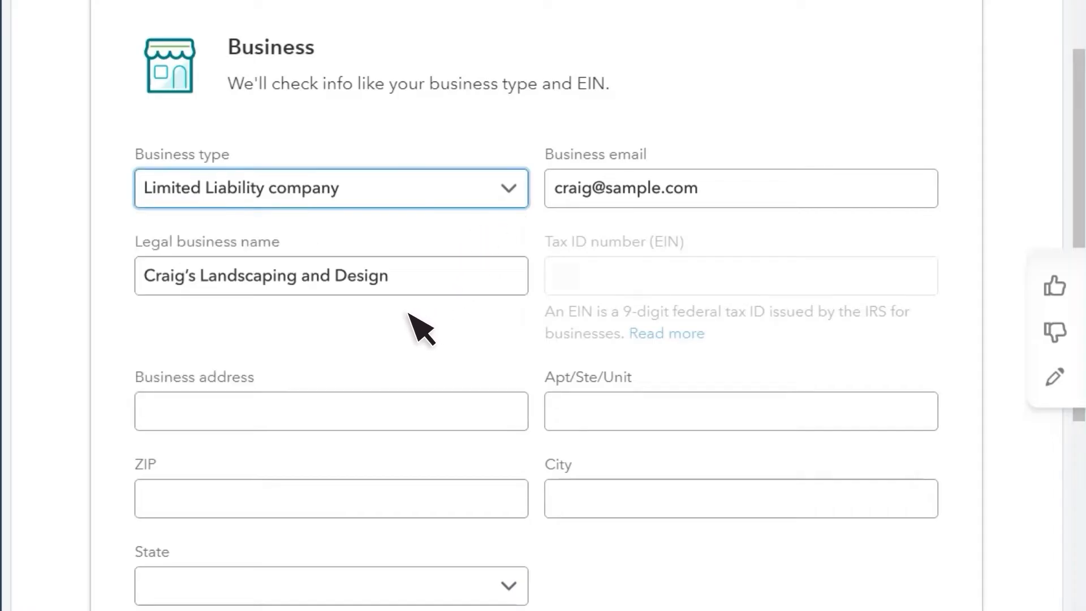
text(23-12)
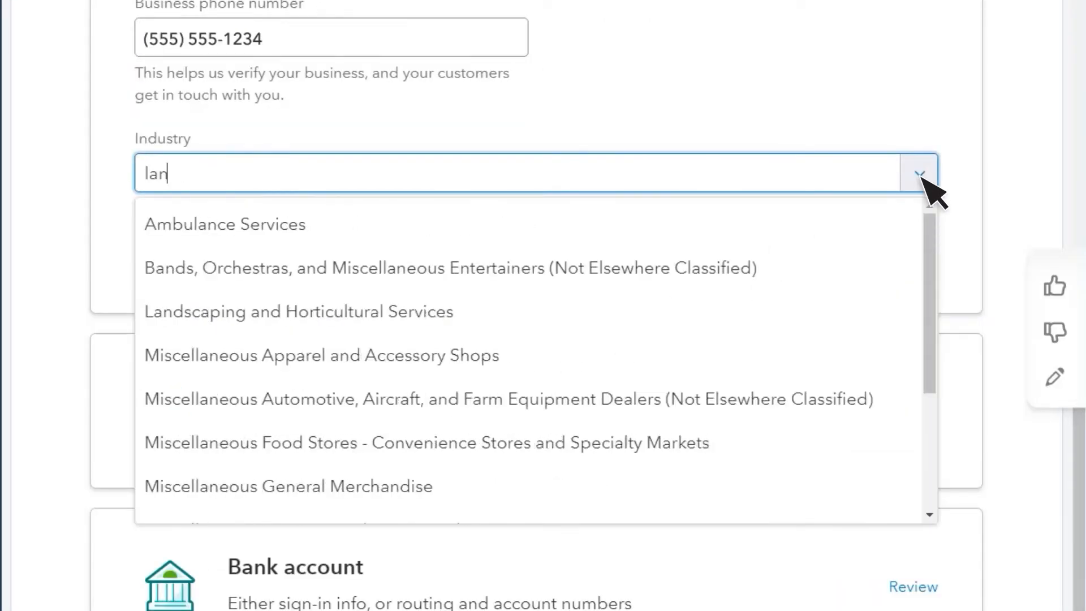
click(298, 311)
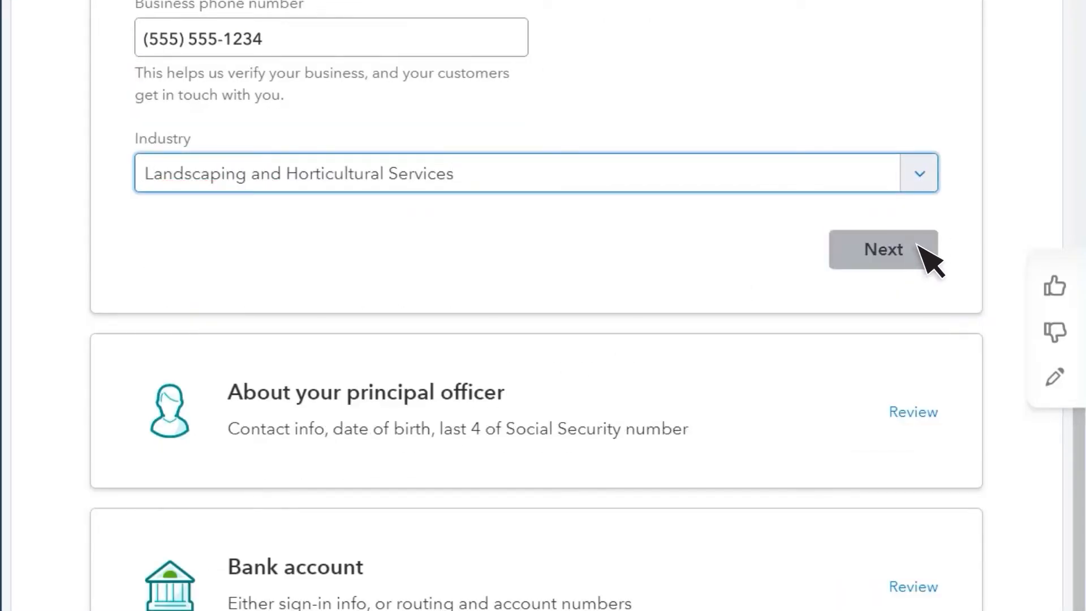
click(883, 250)
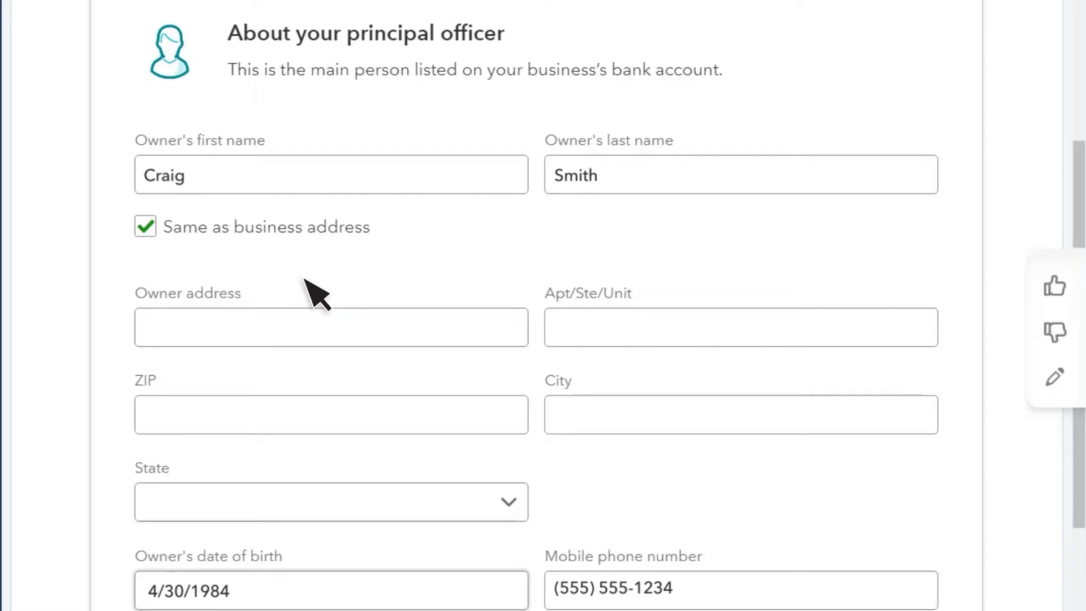
mouse_move(992, 490)
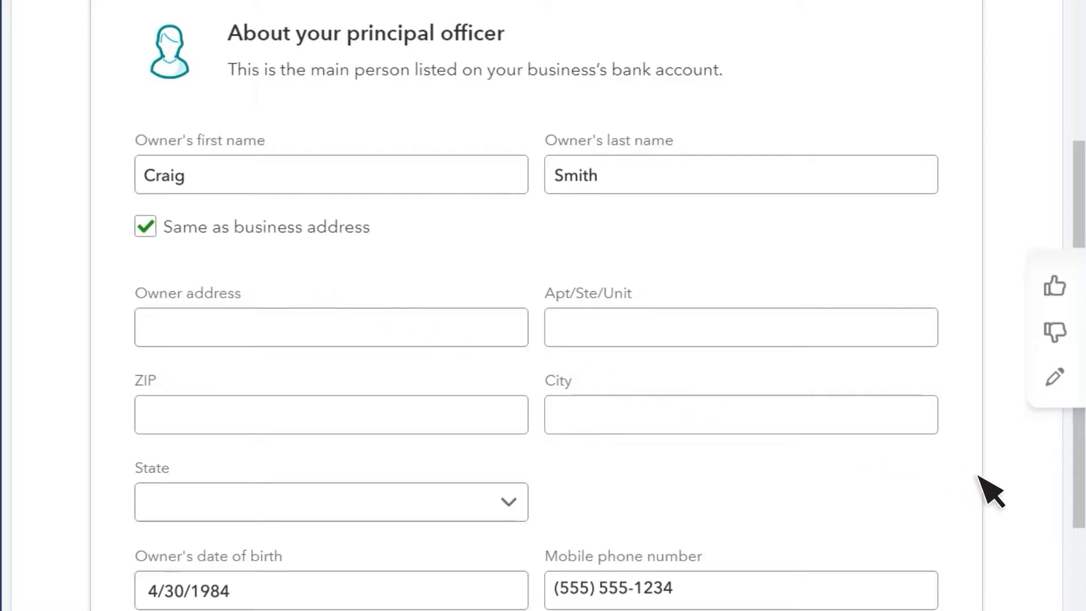
Step: Scroll through the principal officer details to reach the Bank account section
scroll(down, 3)
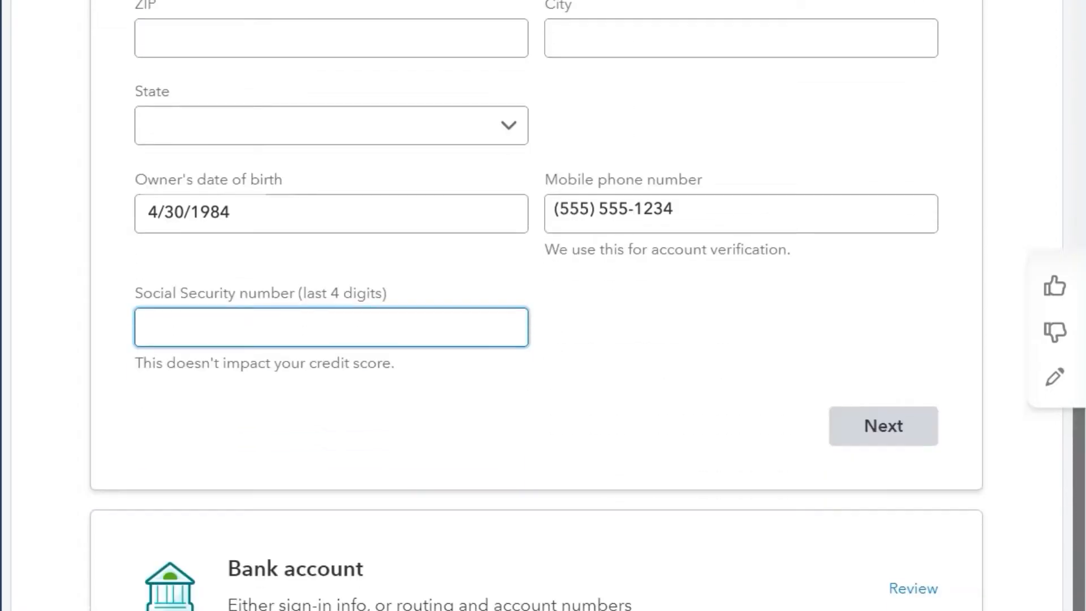
scroll(down, 3)
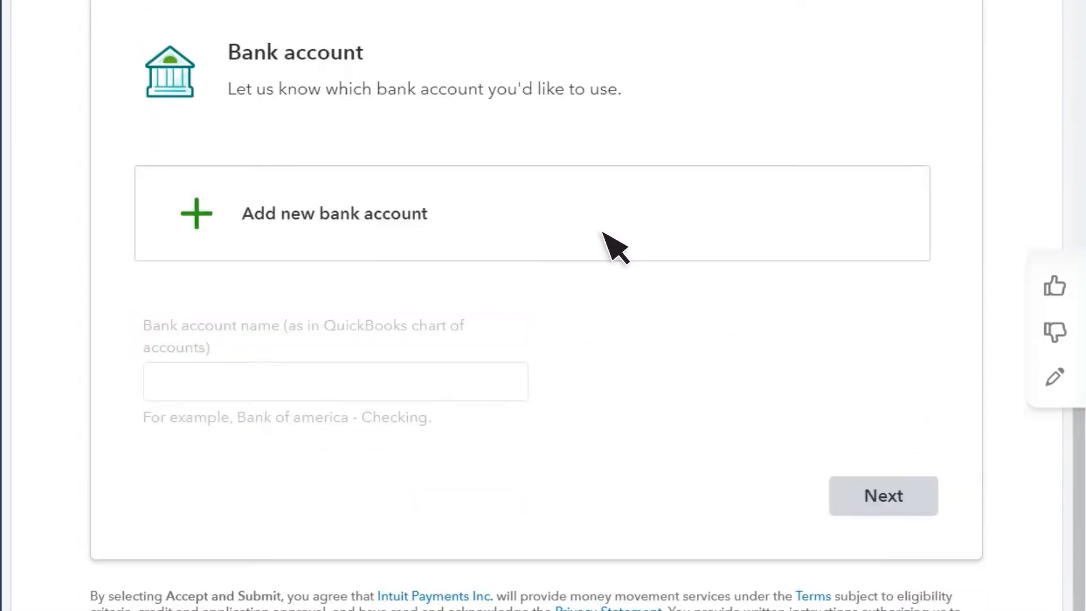
click(333, 213)
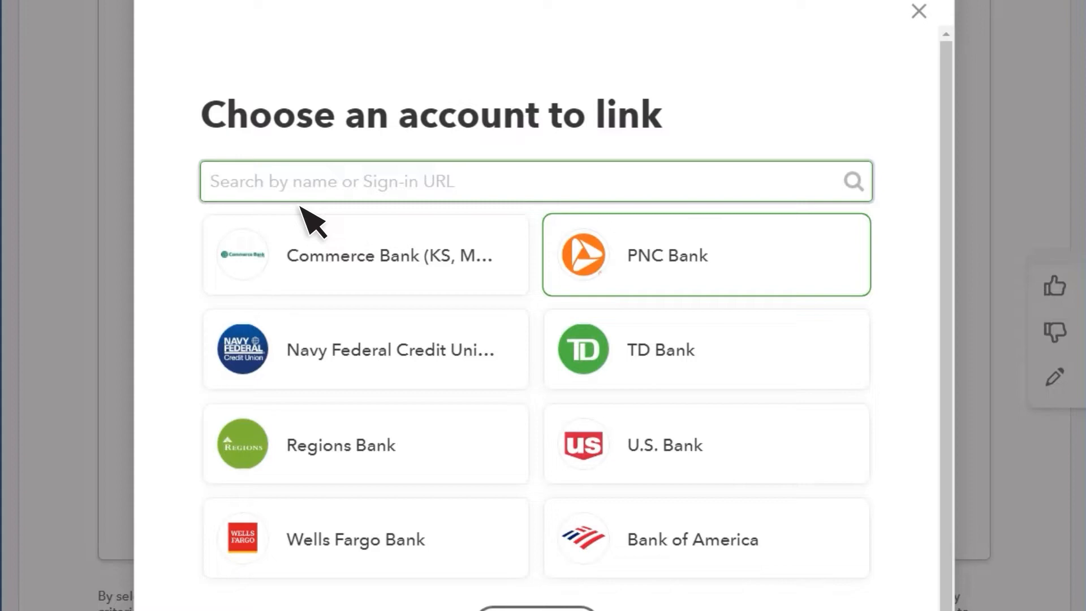
text(neighborhood)
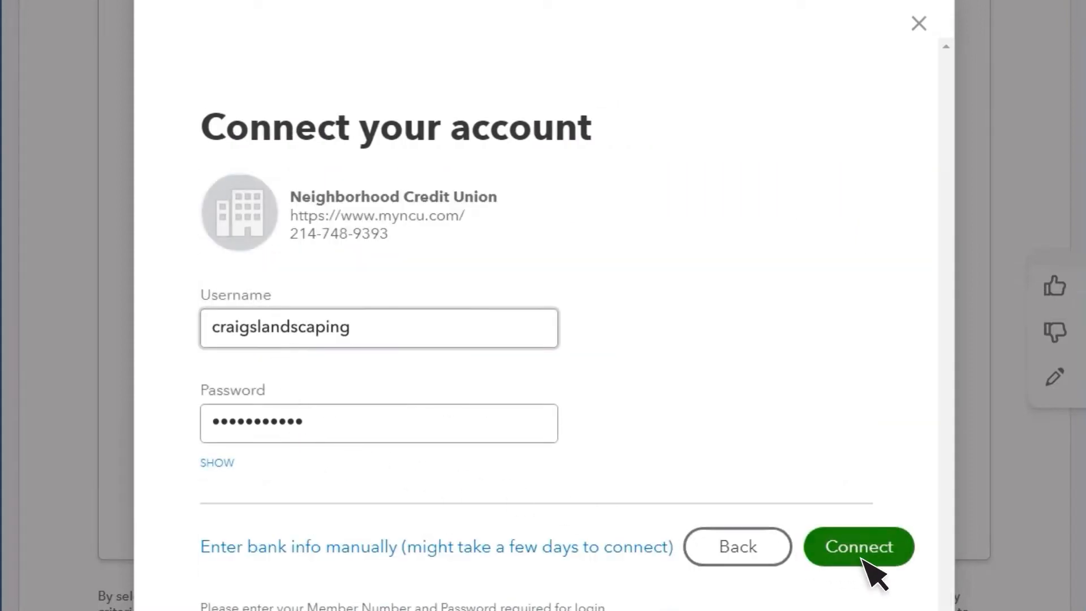
click(858, 547)
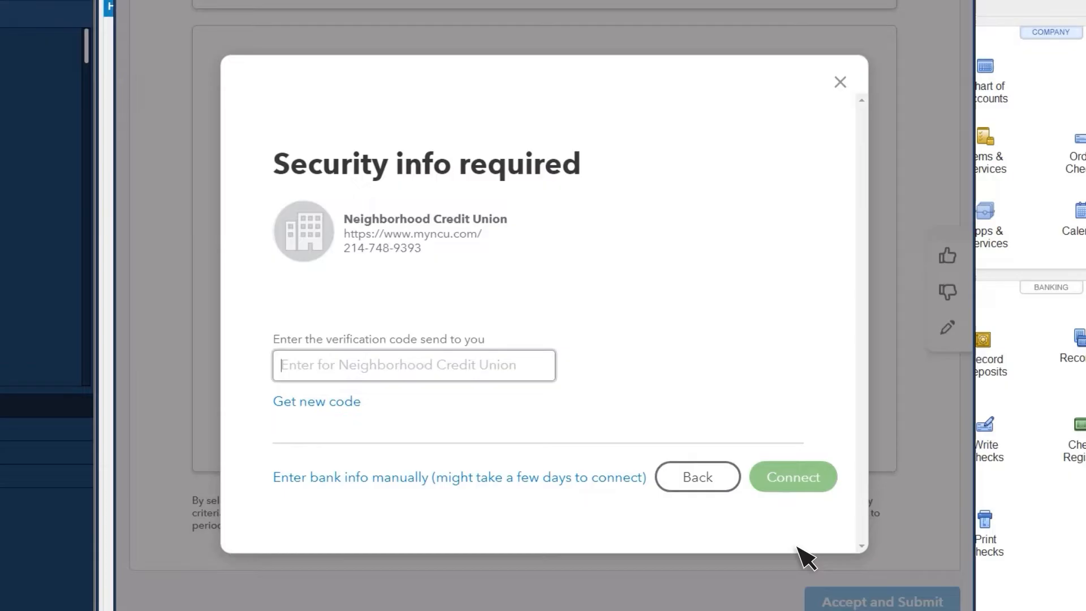
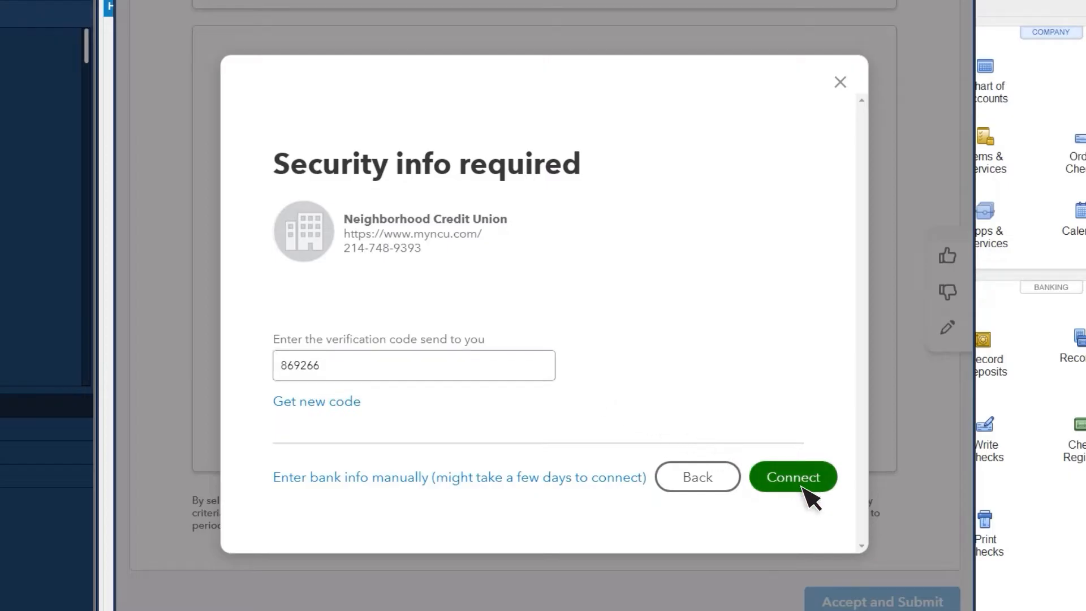
click(793, 477)
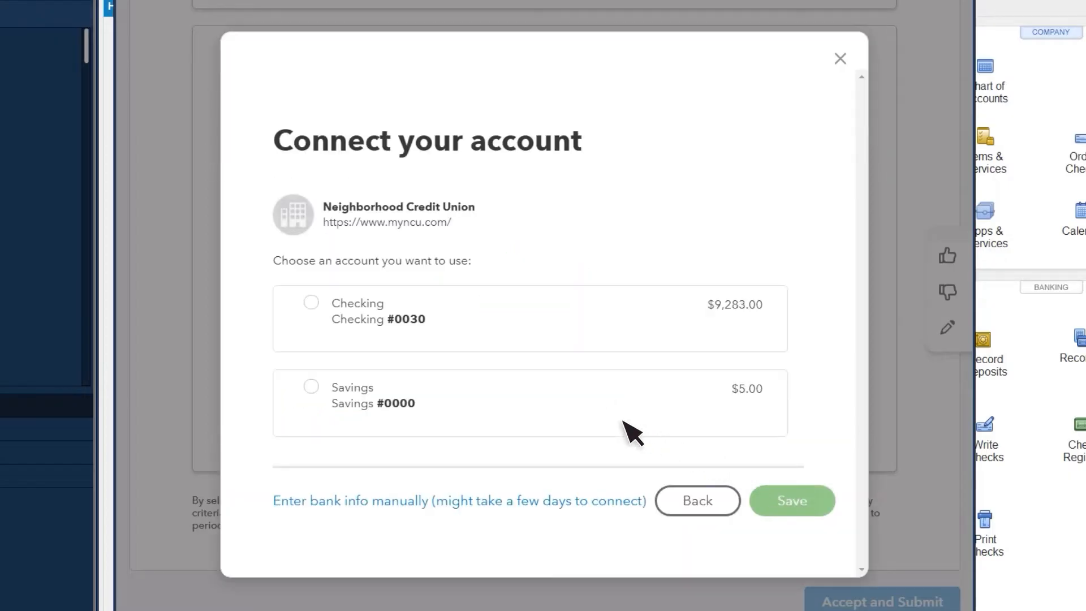
click(312, 302)
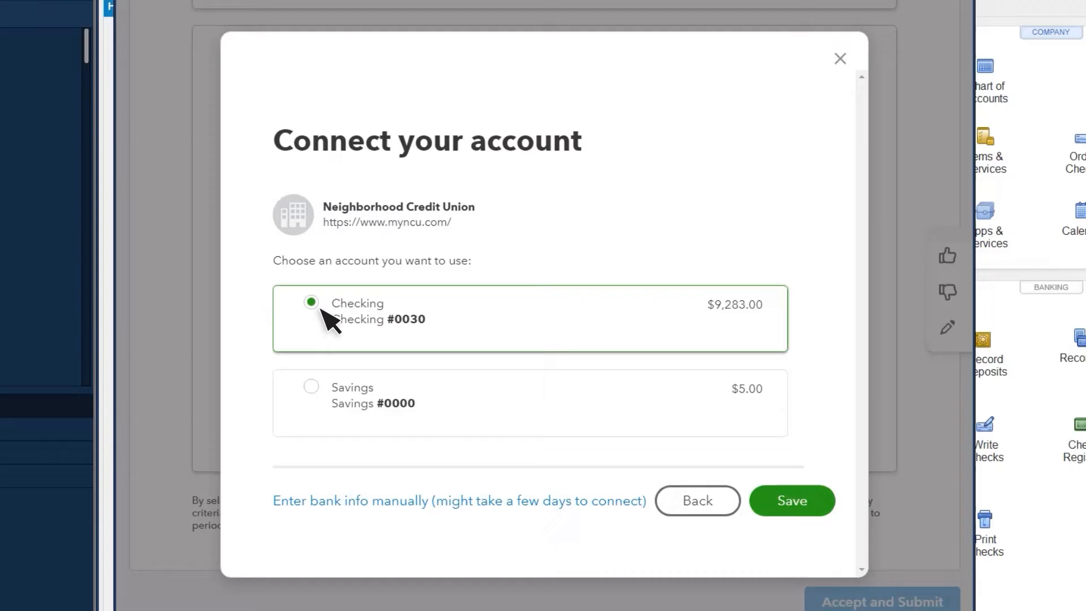
click(459, 500)
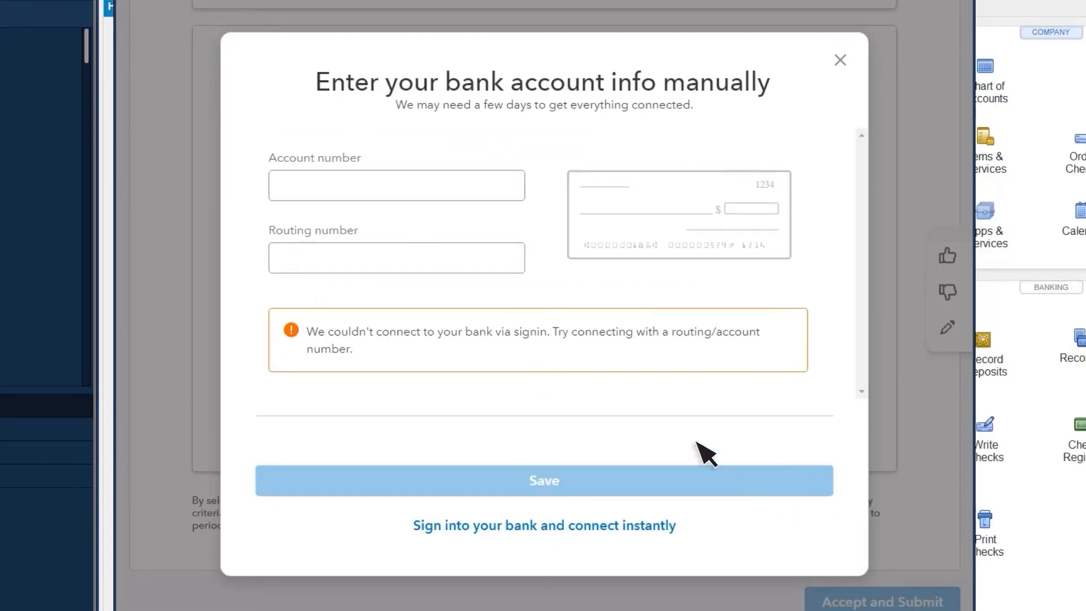
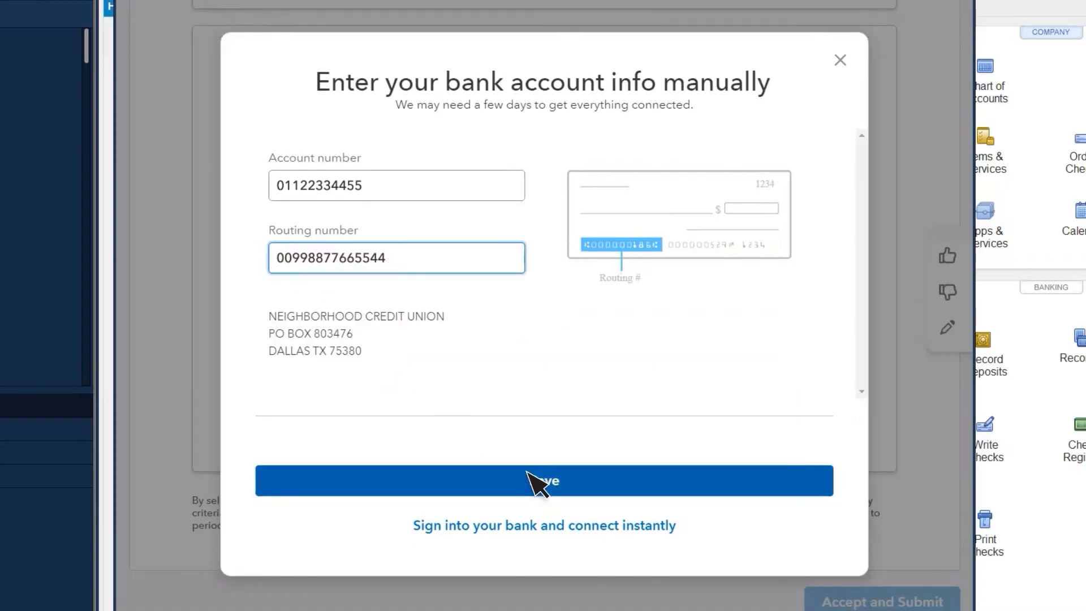
click(543, 480)
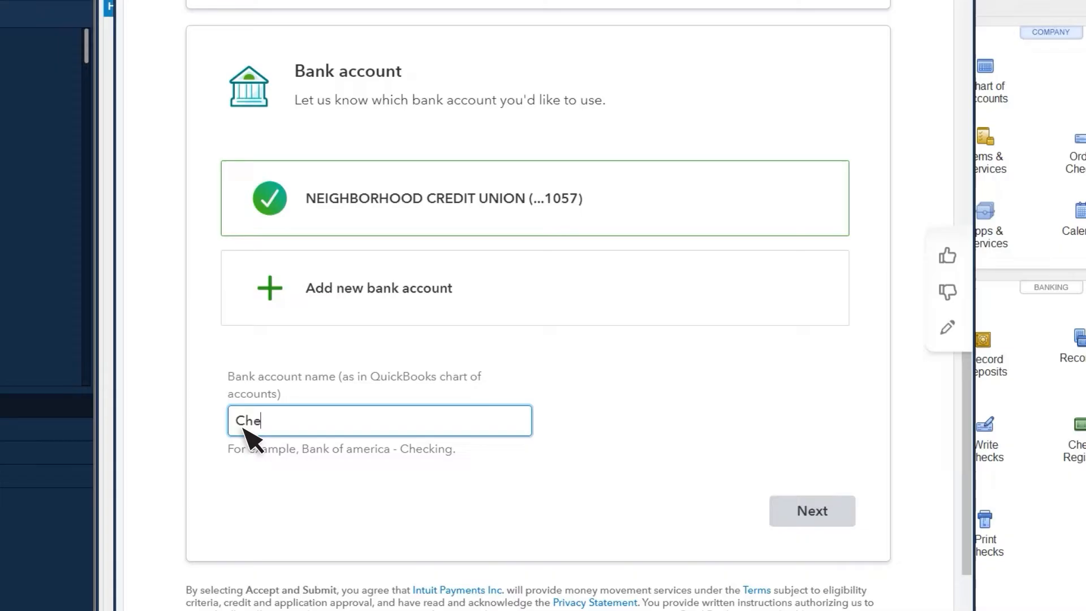
text(cking)
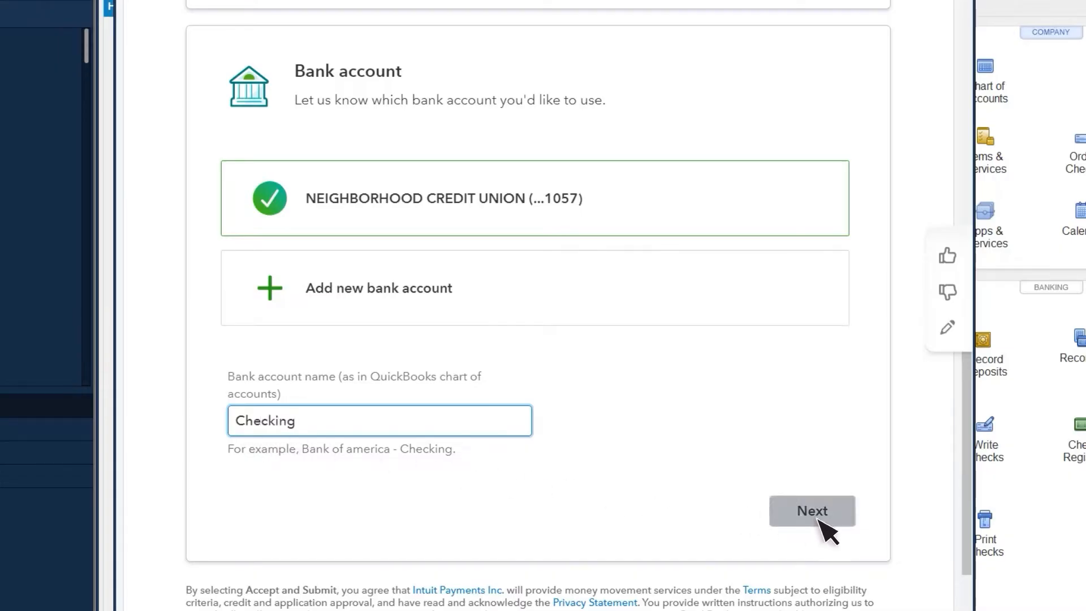
click(812, 510)
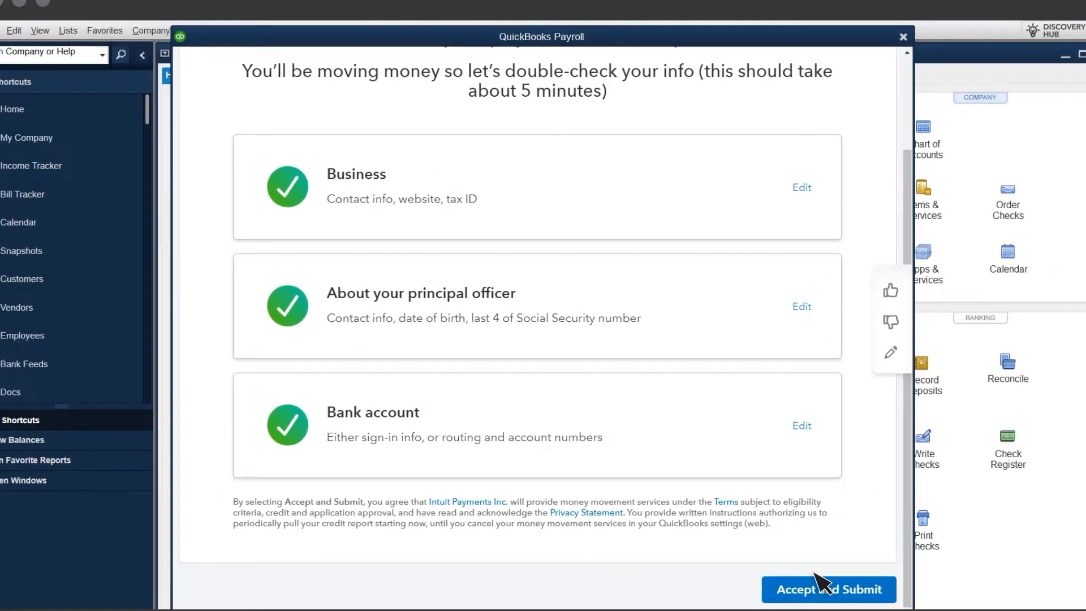
Step: Accept the terms and submit the application with a new payroll service PIN
click(828, 589)
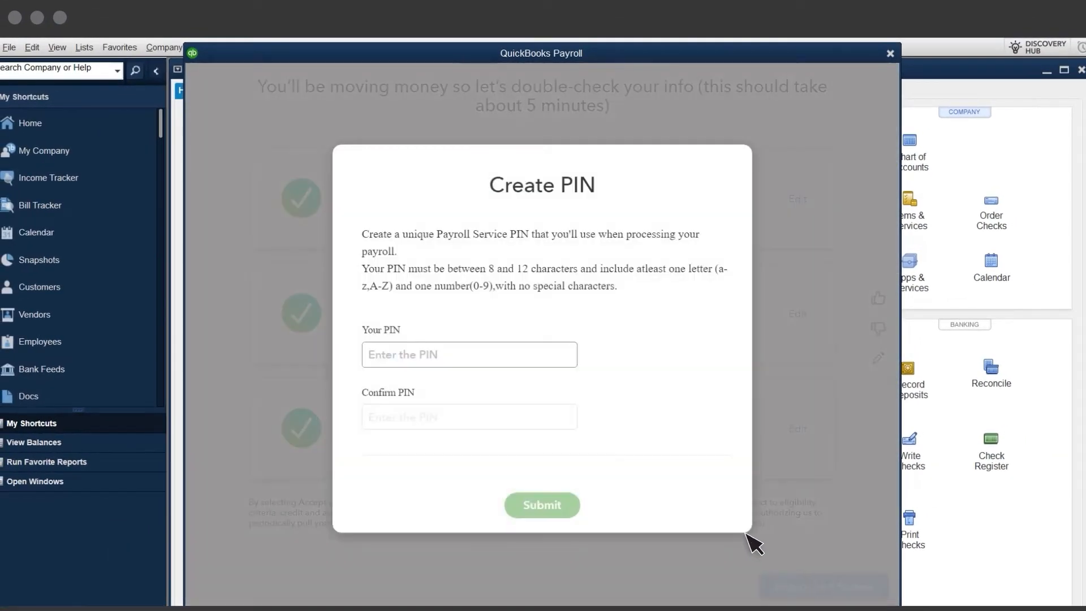
mouse_move(684, 489)
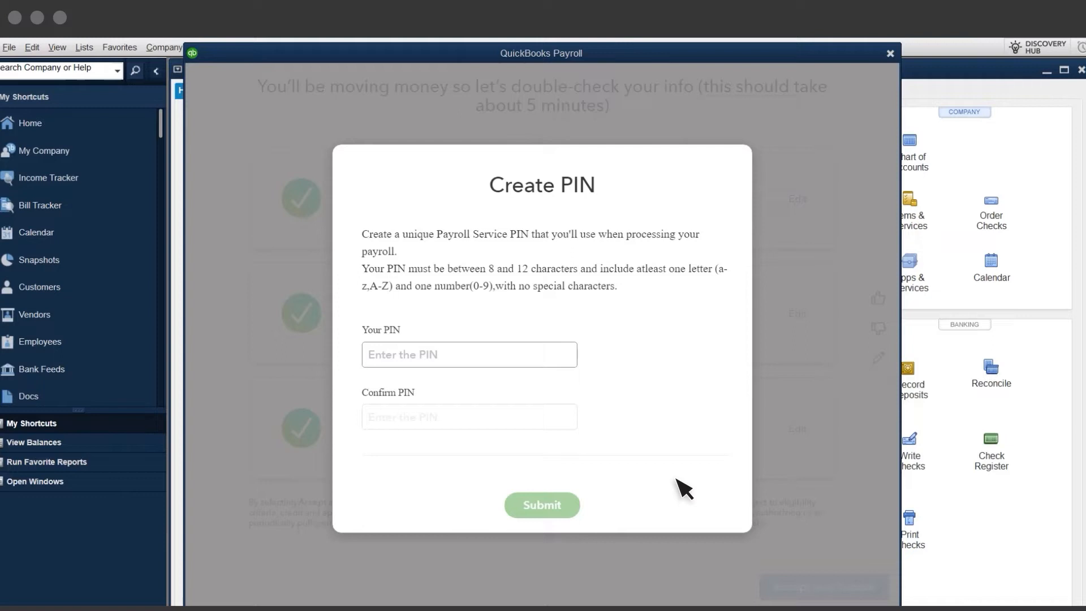
mouse_move(457, 400)
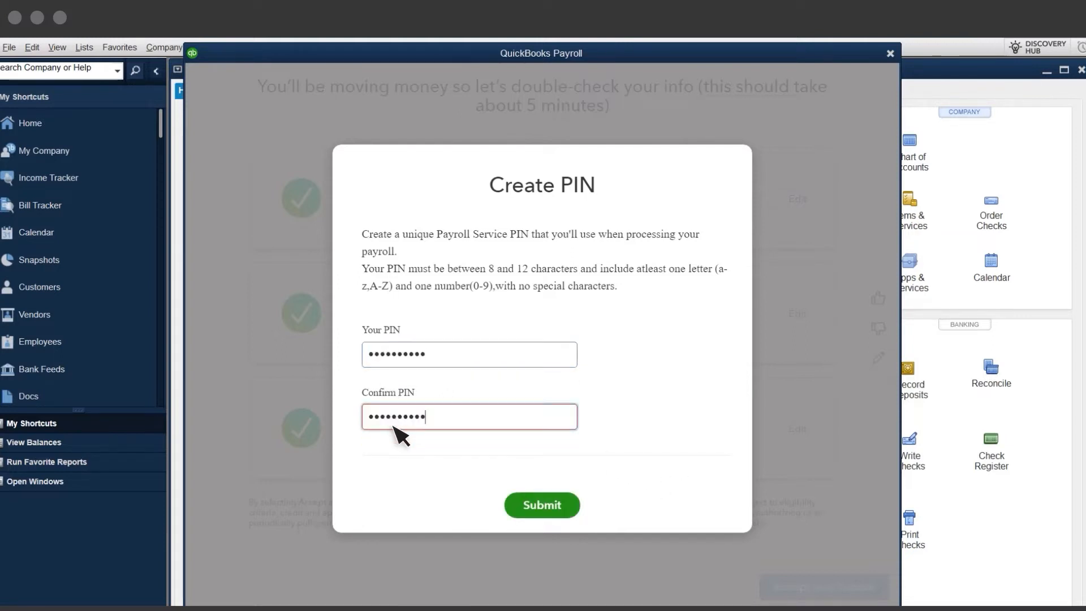
mouse_move(542, 505)
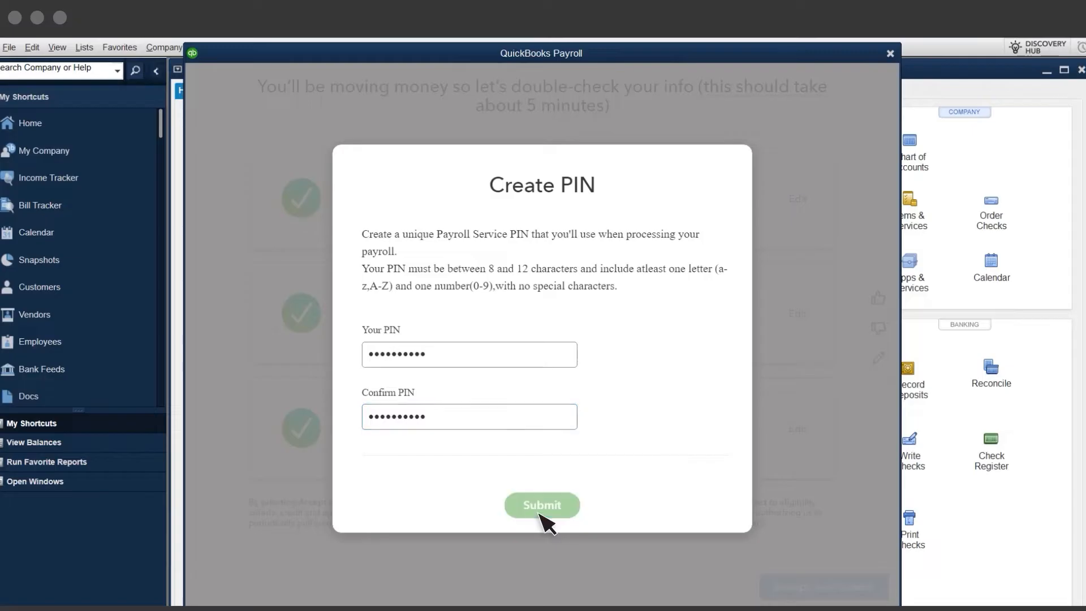
click(542, 505)
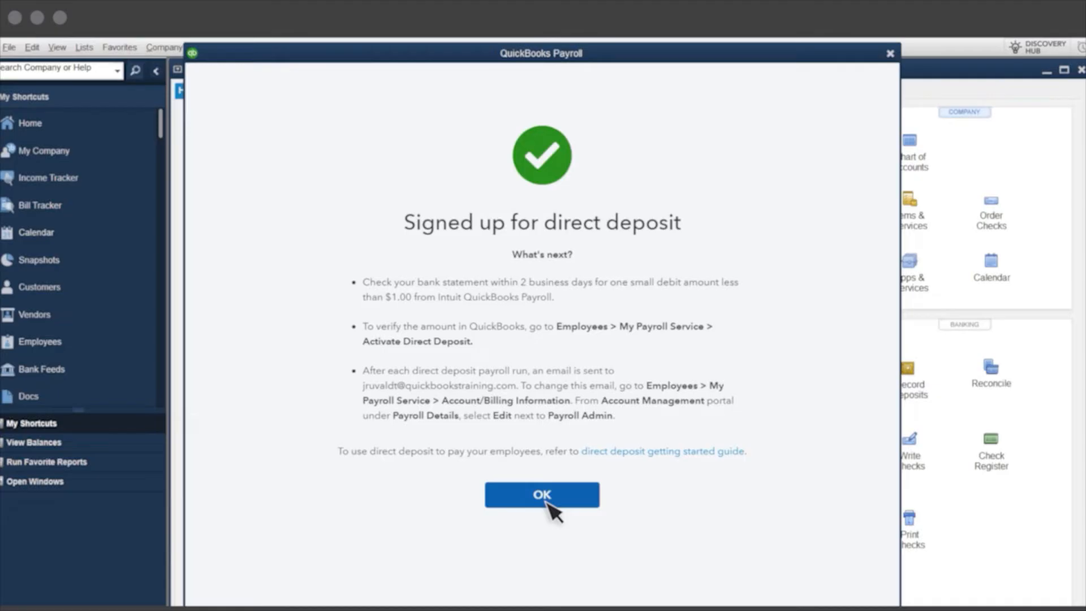
Step: Dismiss the Signed up for direct deposit confirmation with OK
click(542, 495)
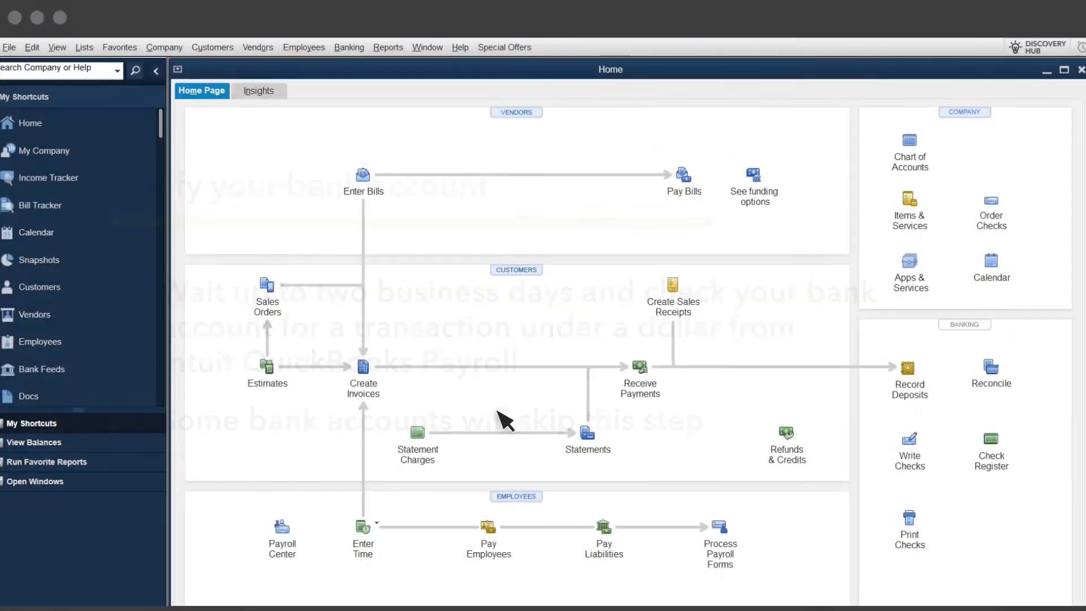
Step: Open the Employees menu to reach the bank verification option
click(303, 47)
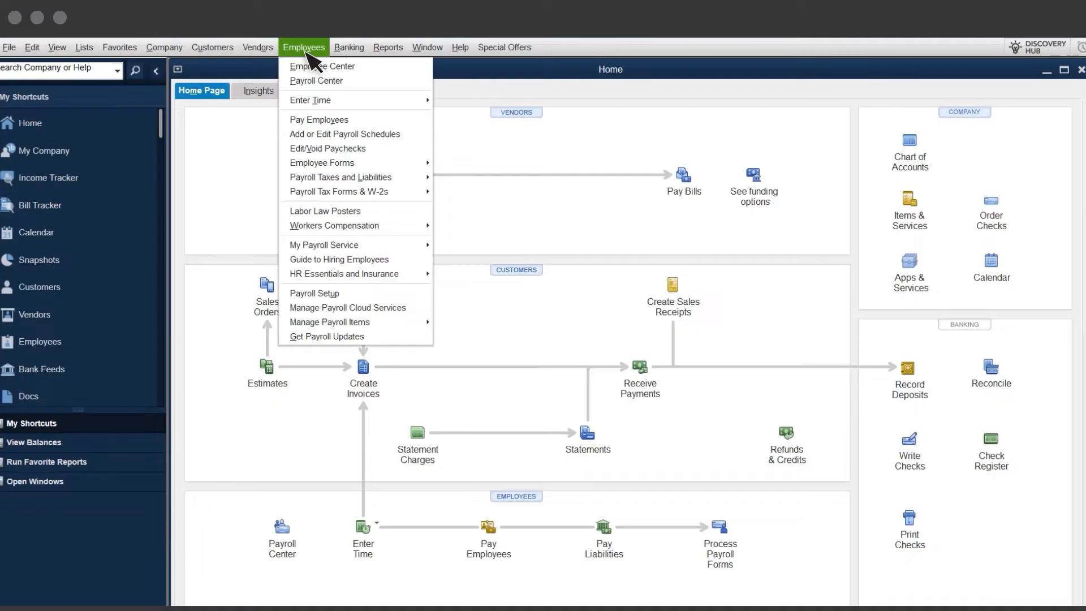
mouse_move(323, 245)
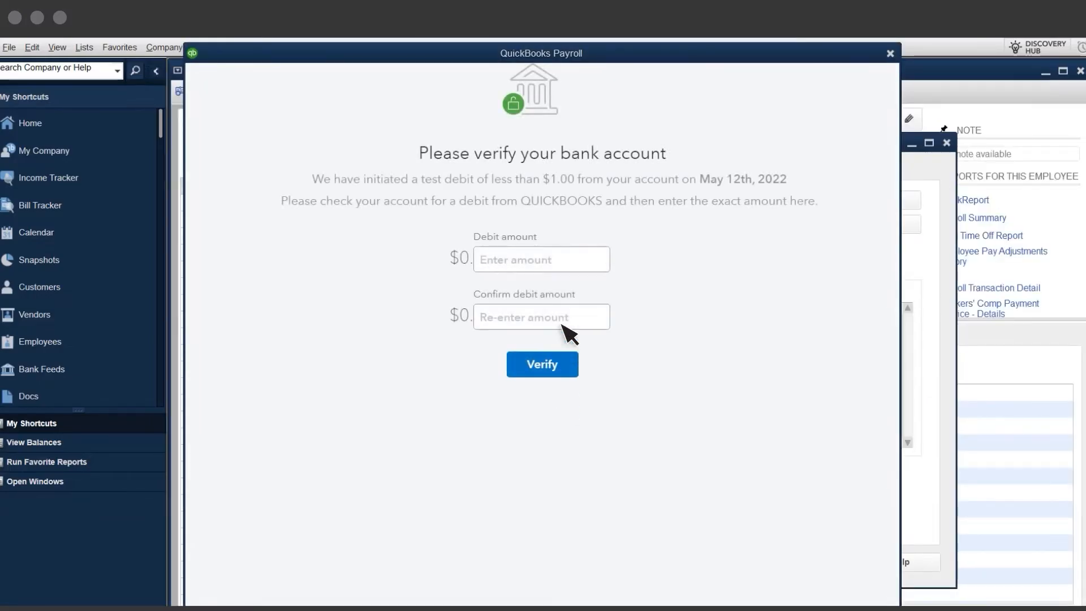
Step: Verify the bank account with the $0.96 test debit and close the payroll setup notice
text(96)
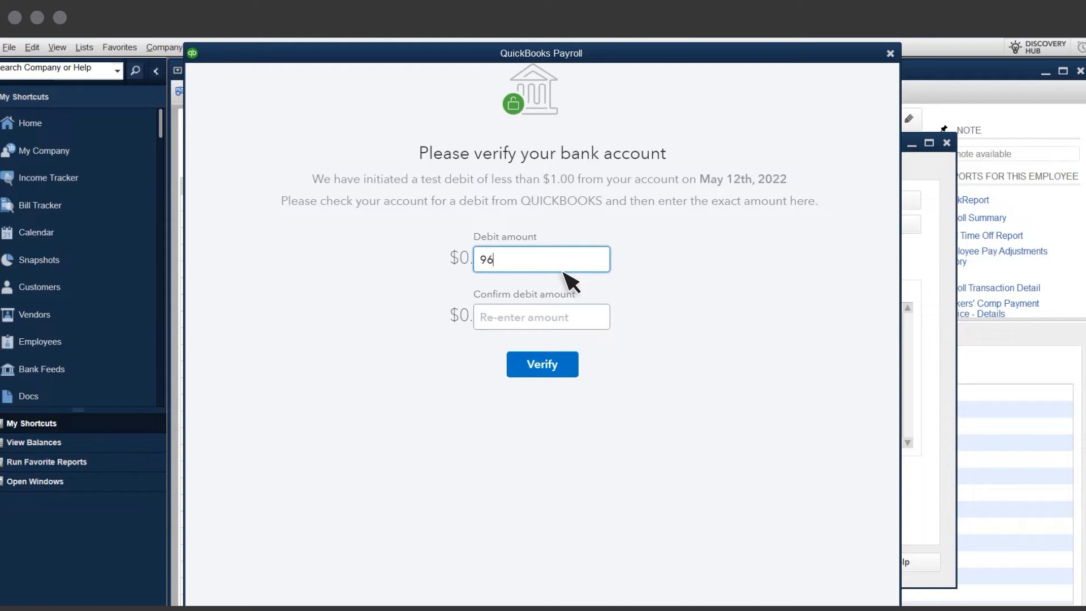
text(96)
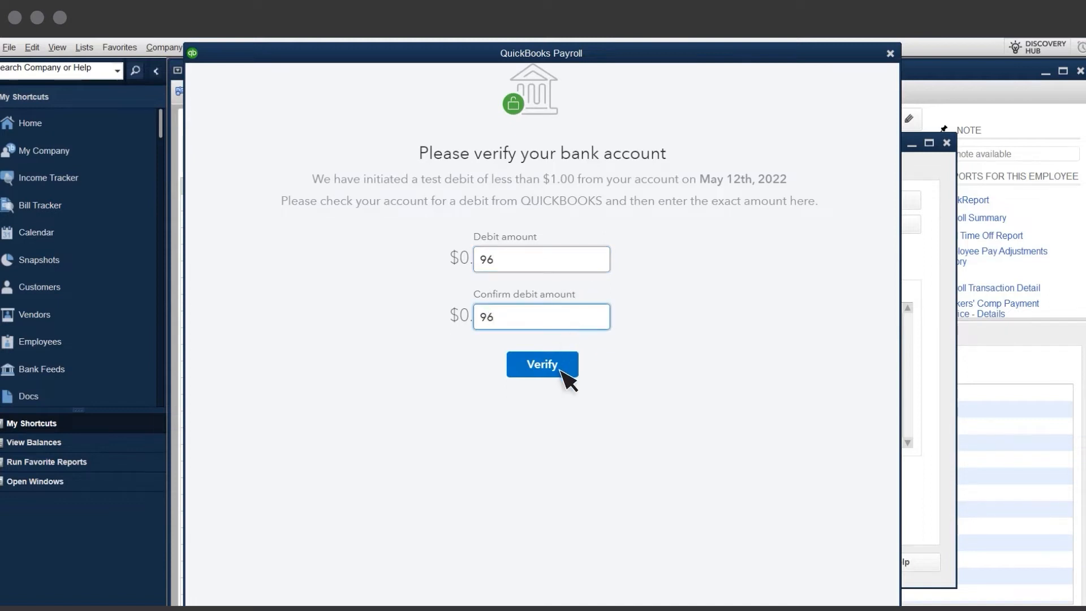
click(542, 365)
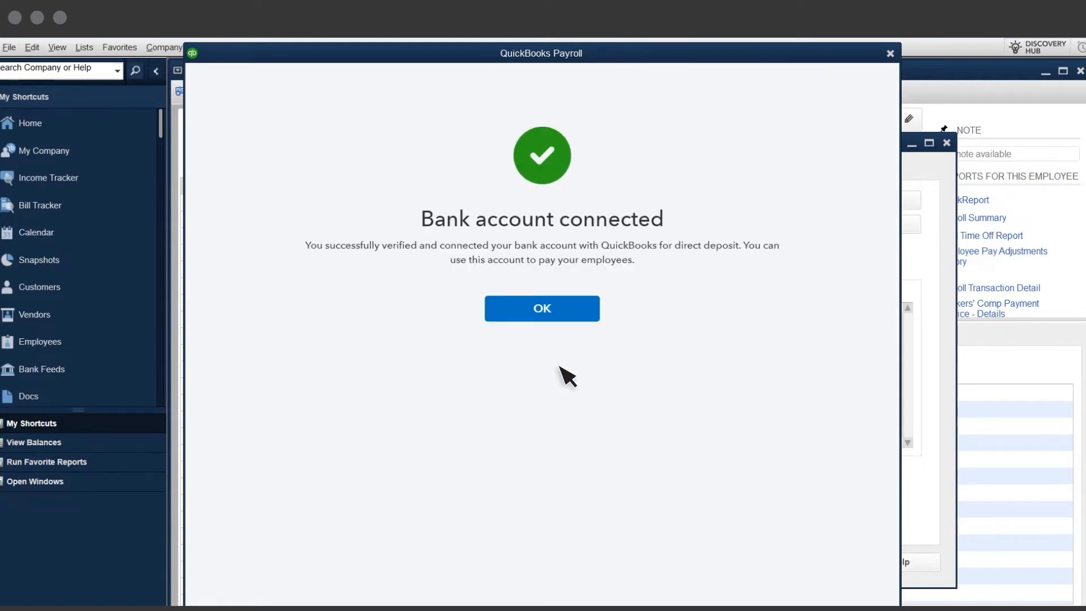
click(542, 308)
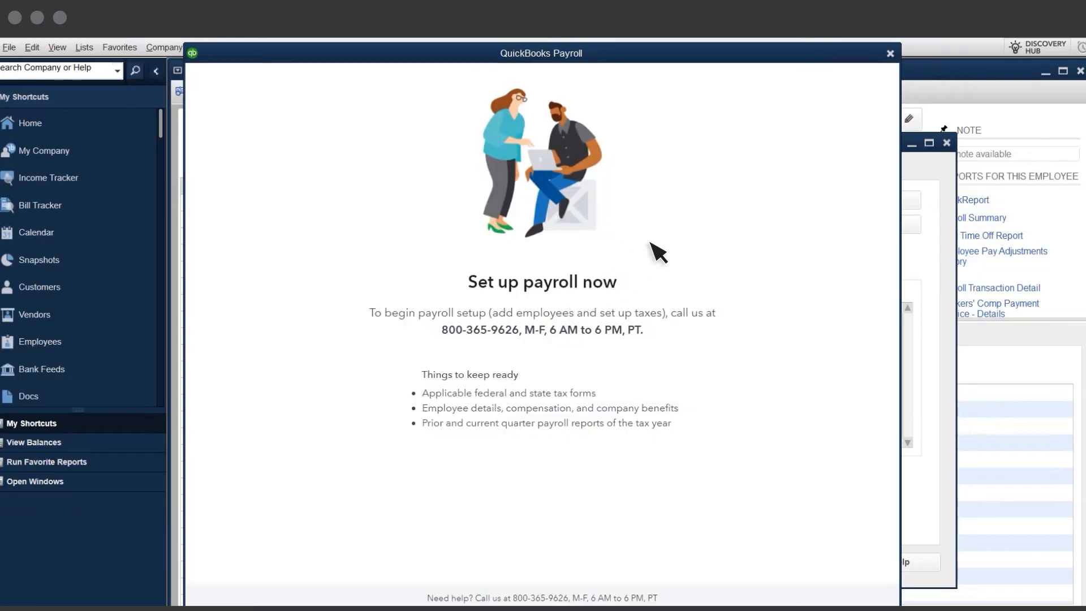
click(890, 53)
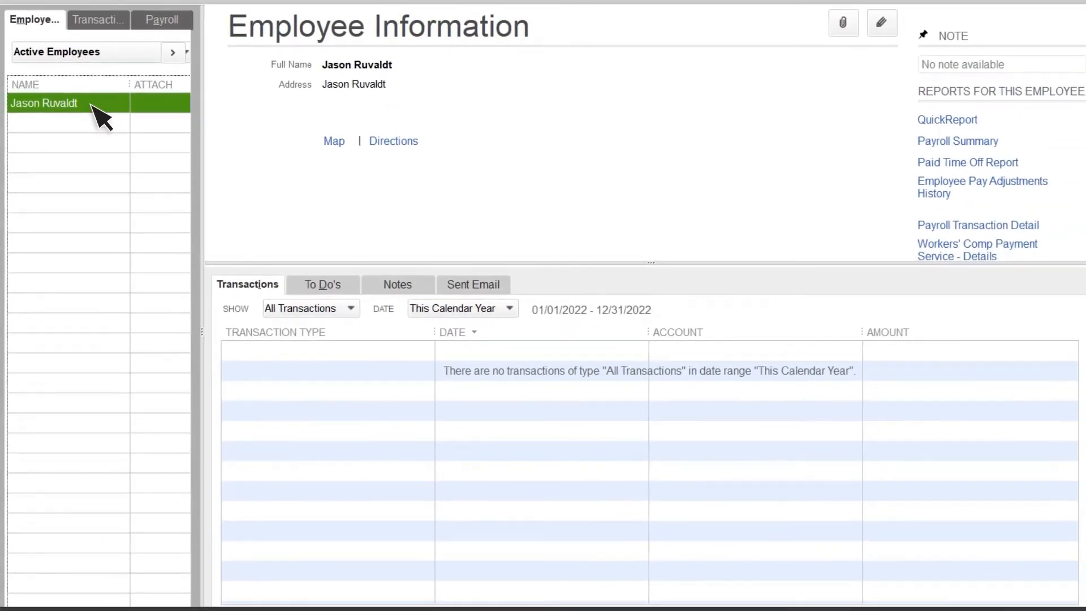
double_click(44, 103)
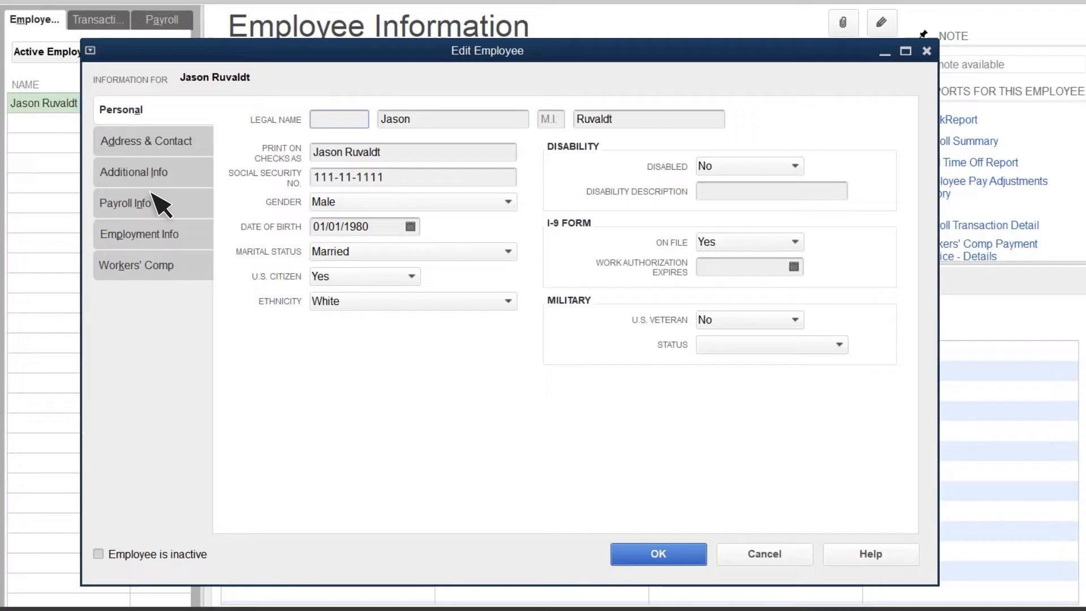
click(126, 203)
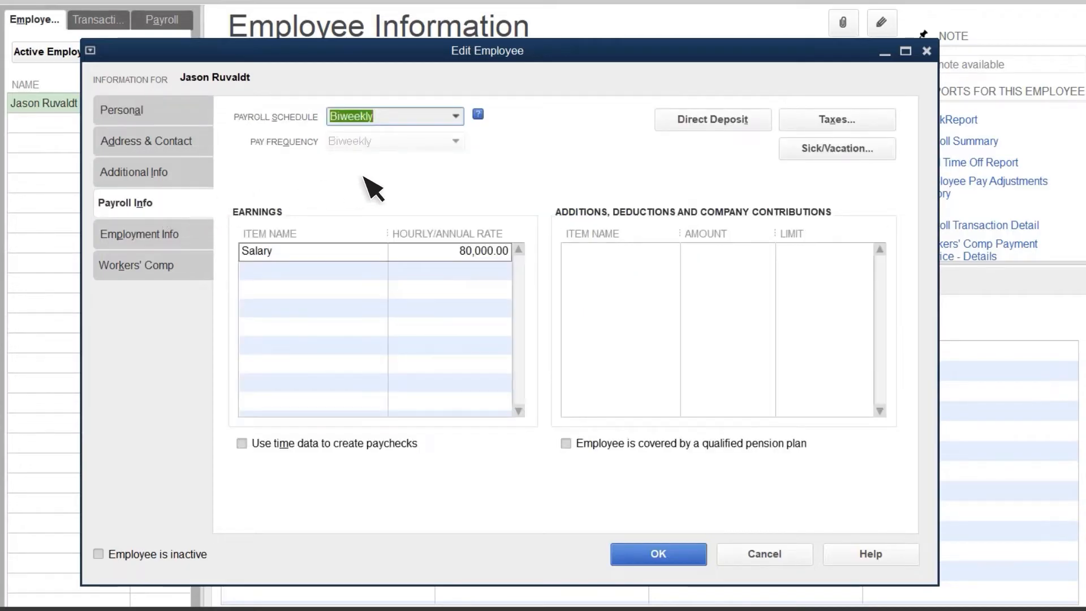
click(712, 120)
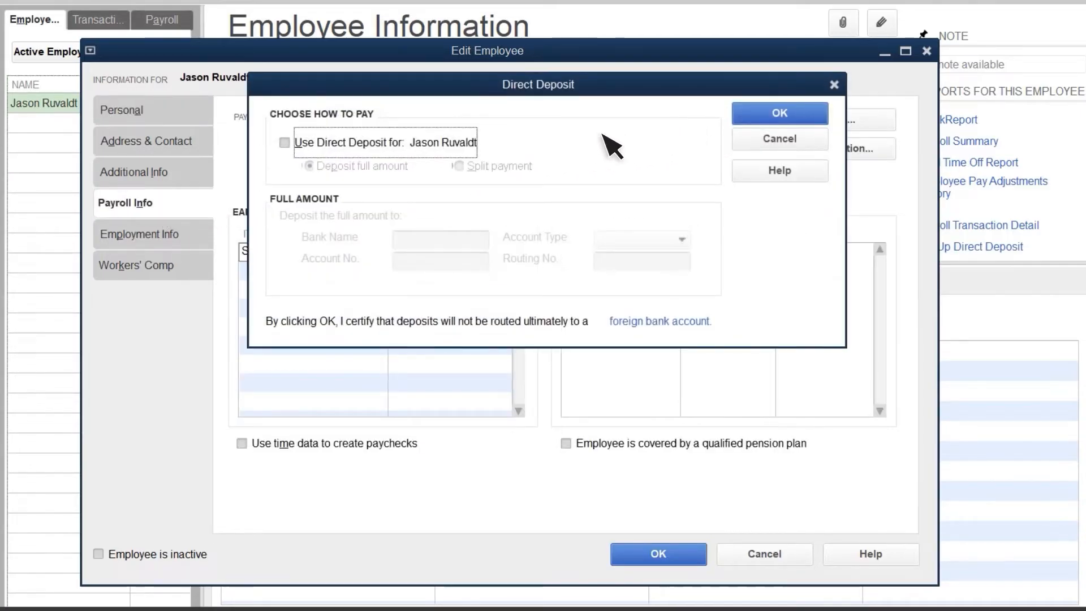
click(284, 143)
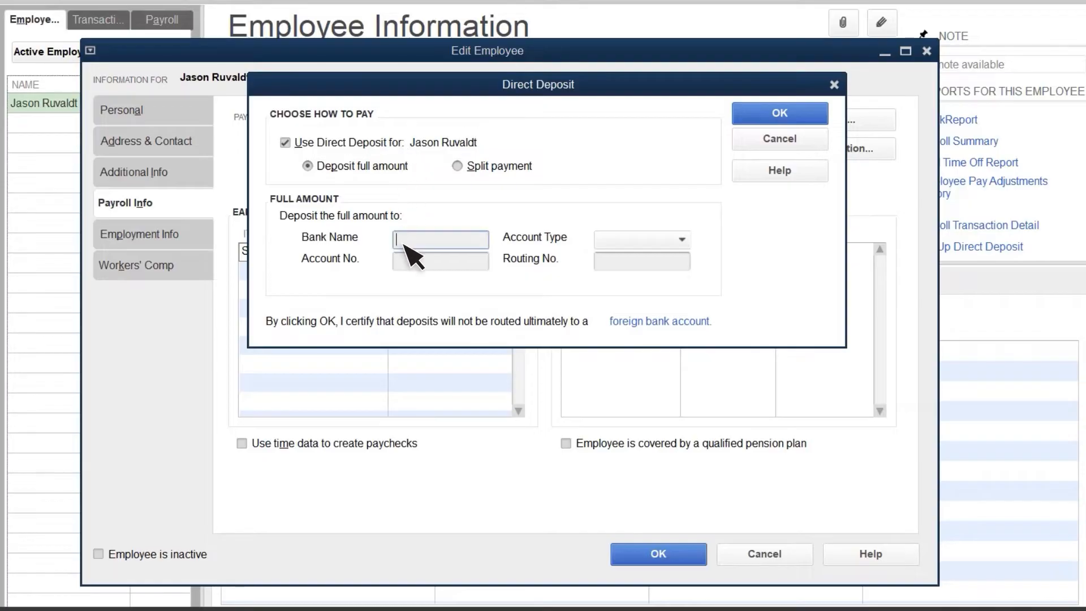
text(N)
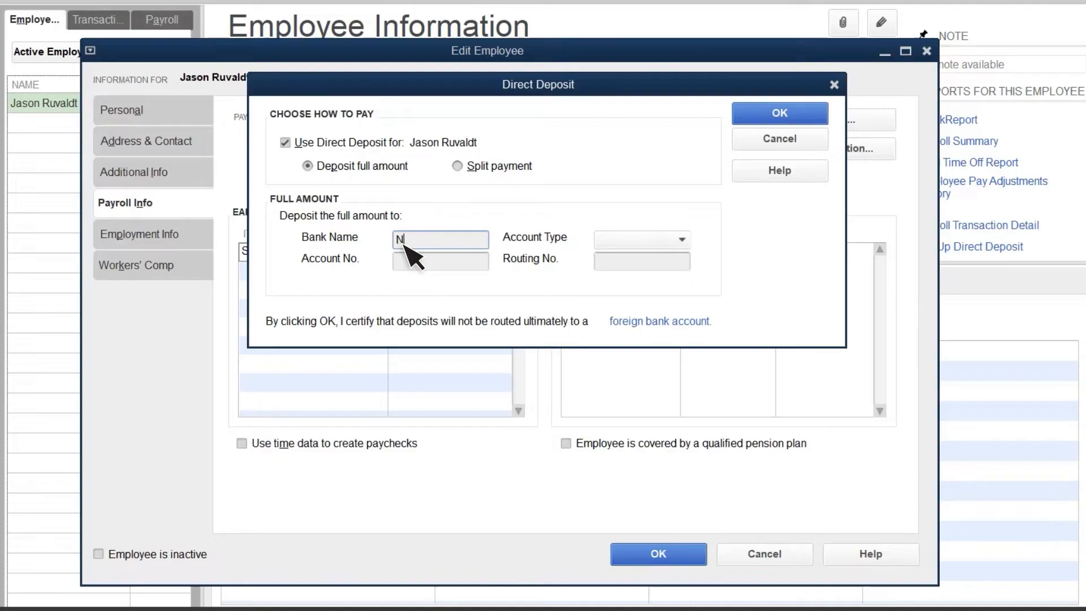
text(eighborhood Credit U)
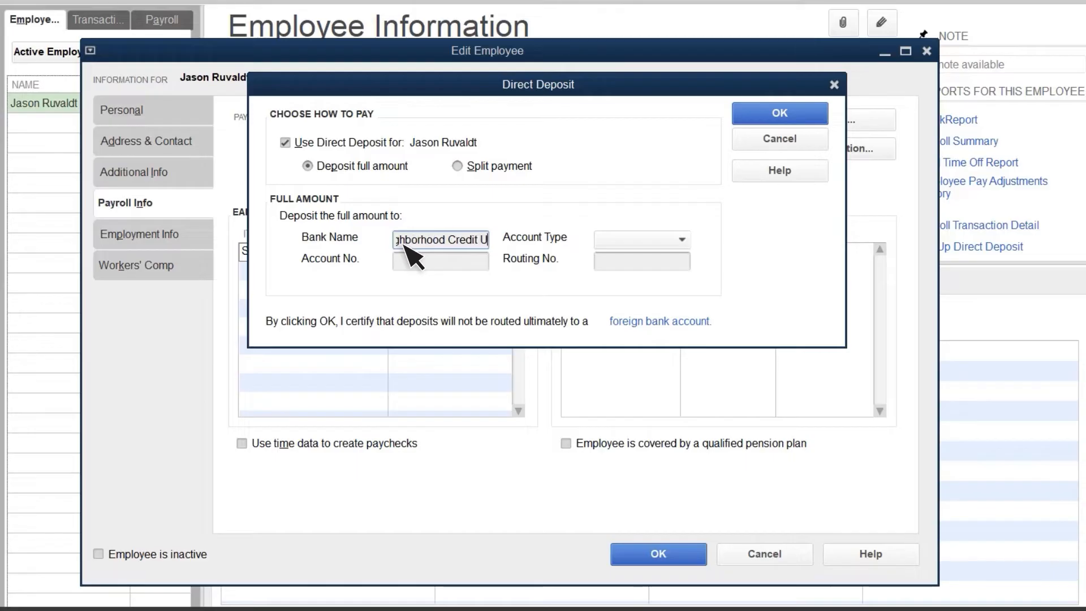
text(55555)
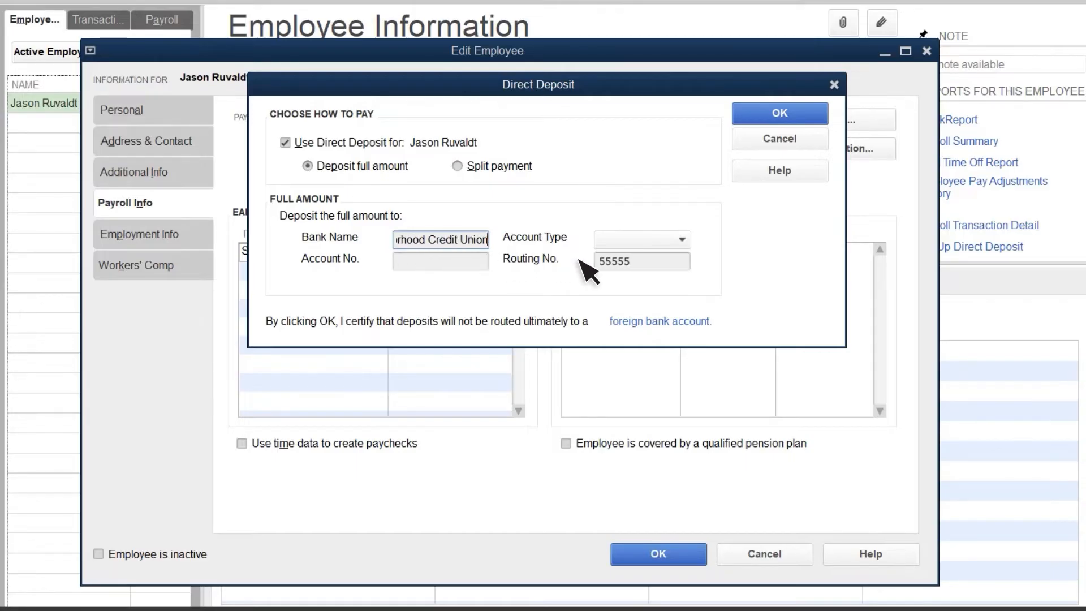
click(632, 239)
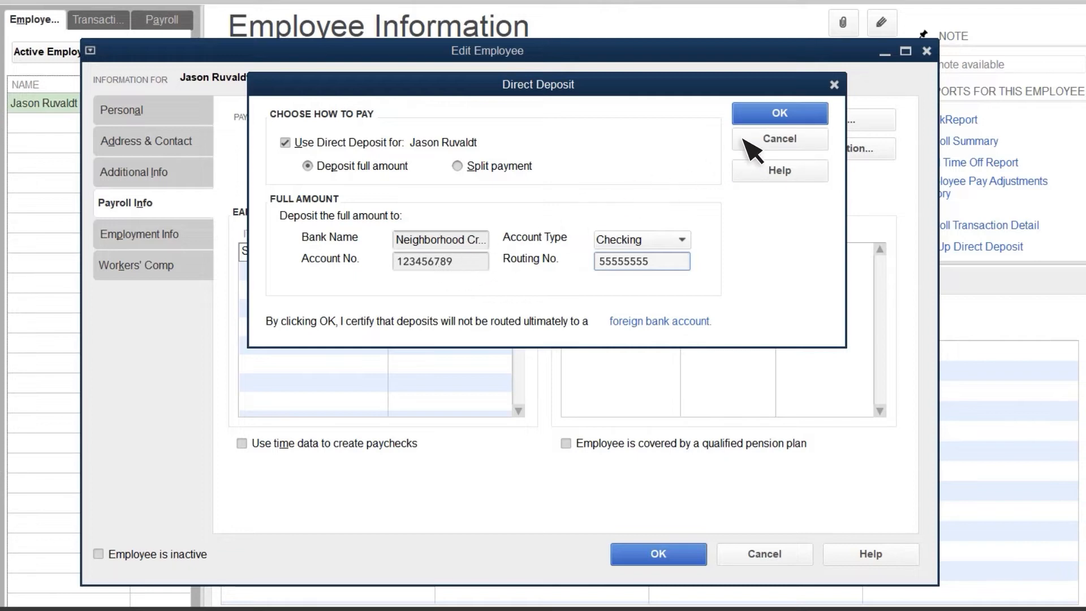
Step: Save the deposit details, authorize them with the service PIN, and save the employee
click(778, 113)
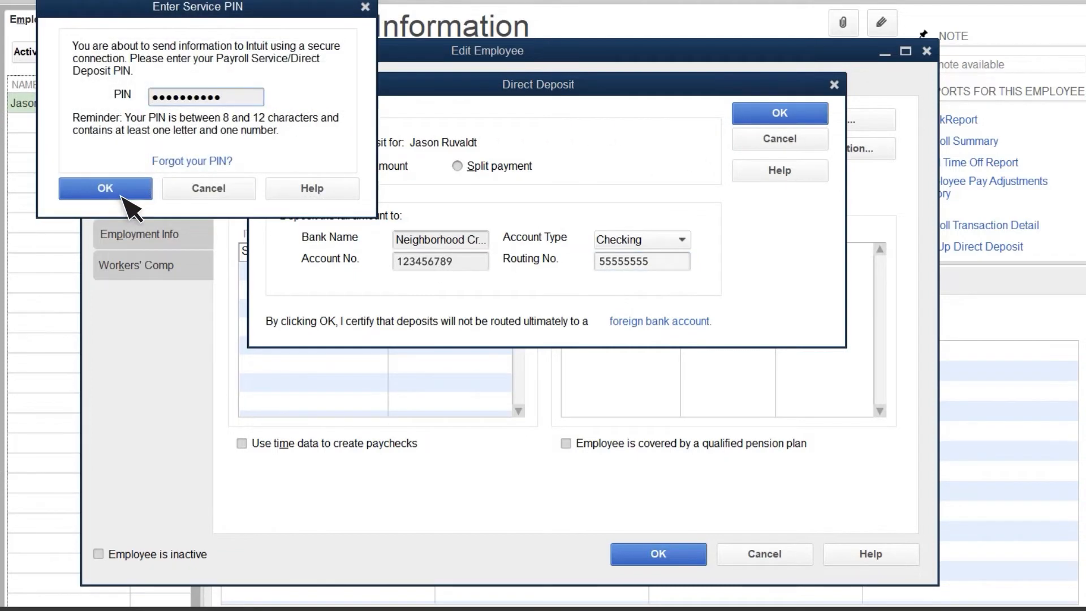
click(106, 188)
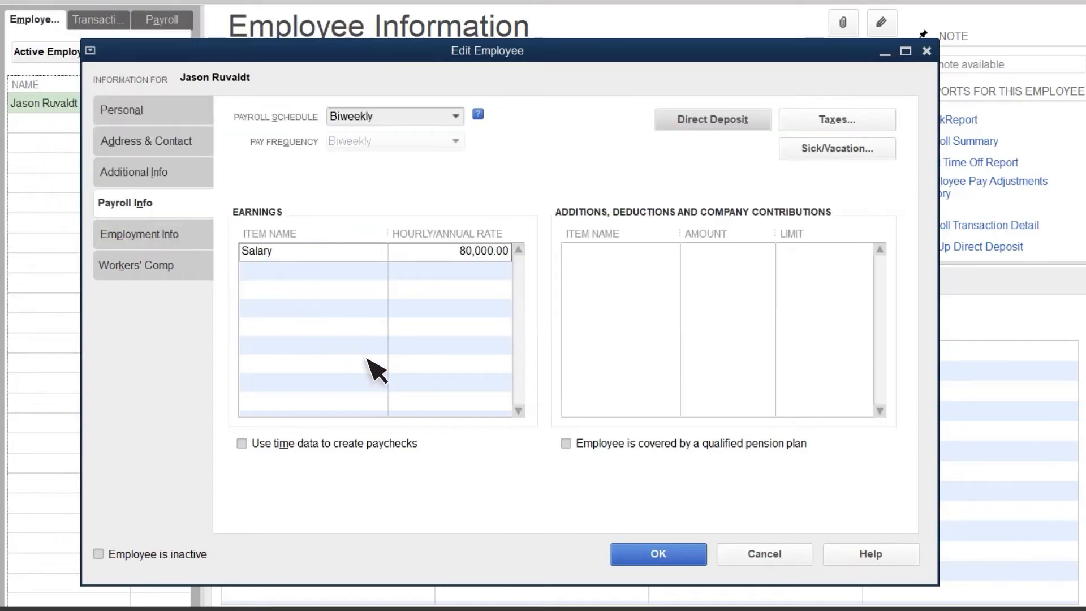
mouse_move(657, 553)
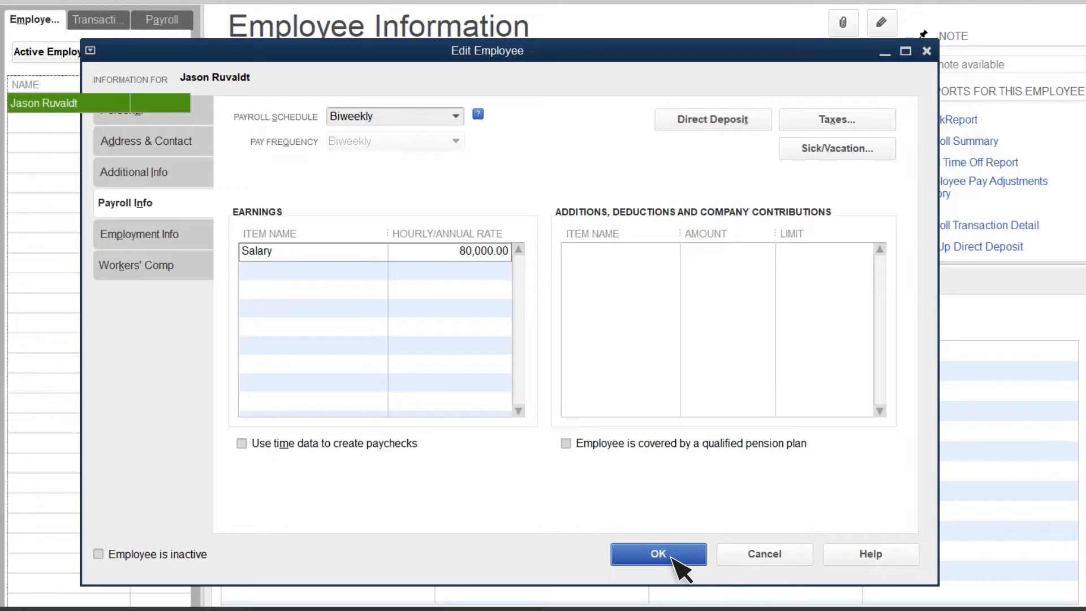
click(657, 555)
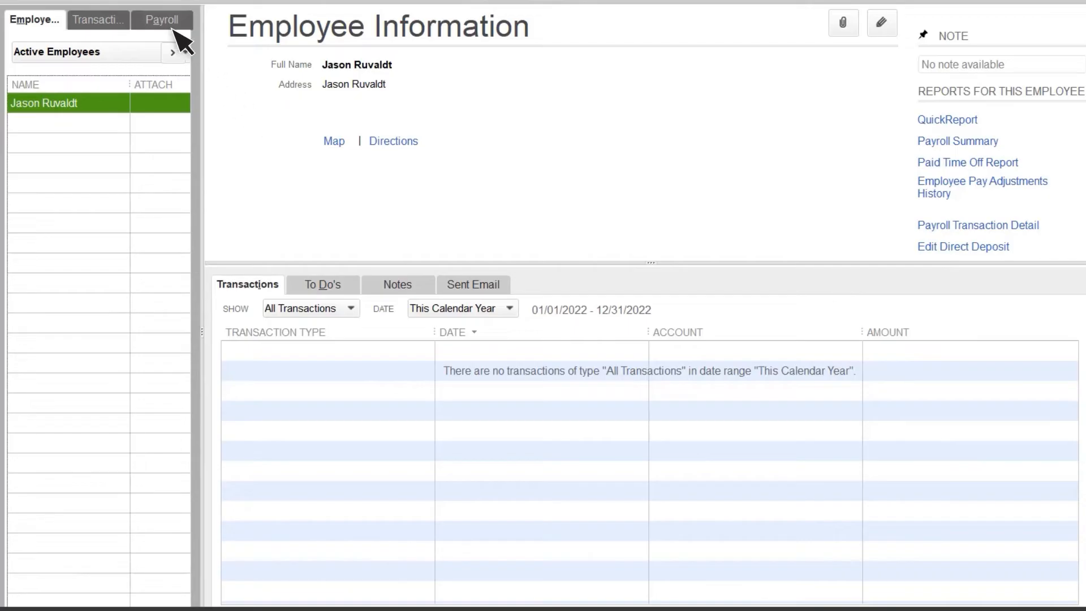
click(162, 18)
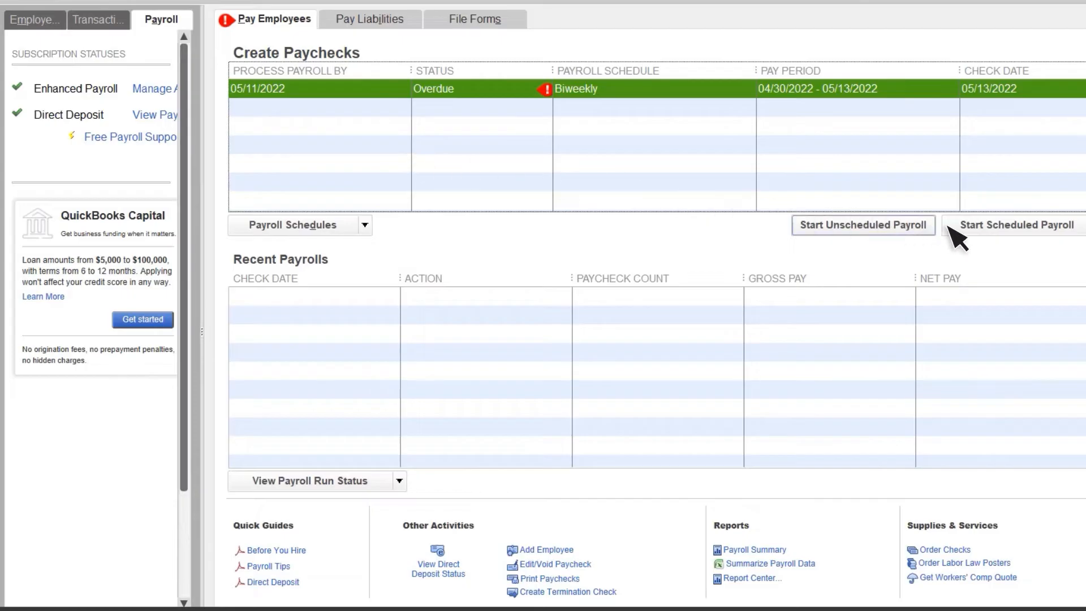
click(1017, 225)
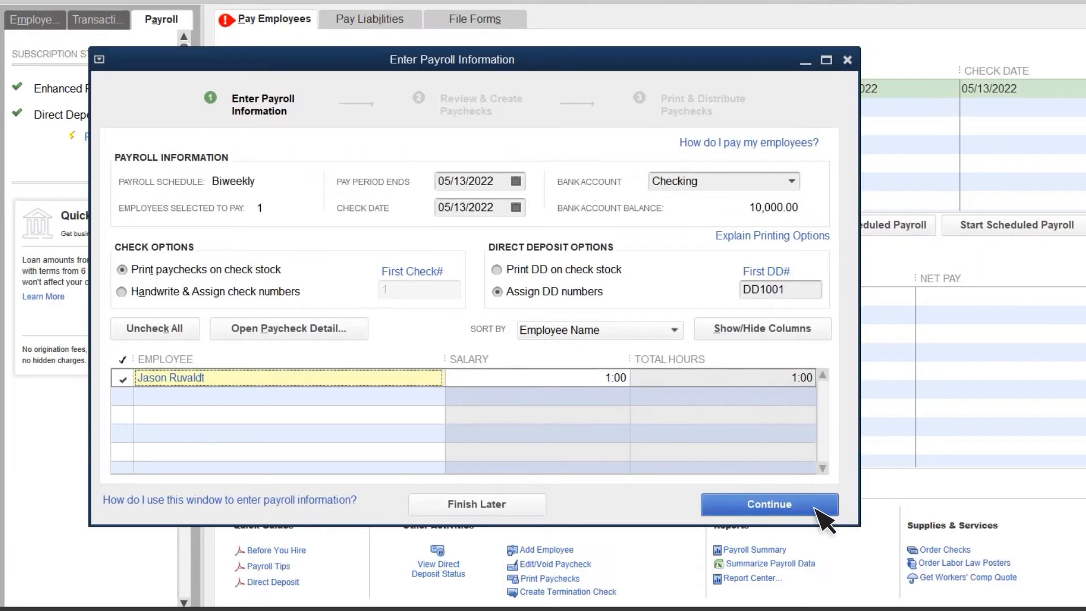
click(768, 504)
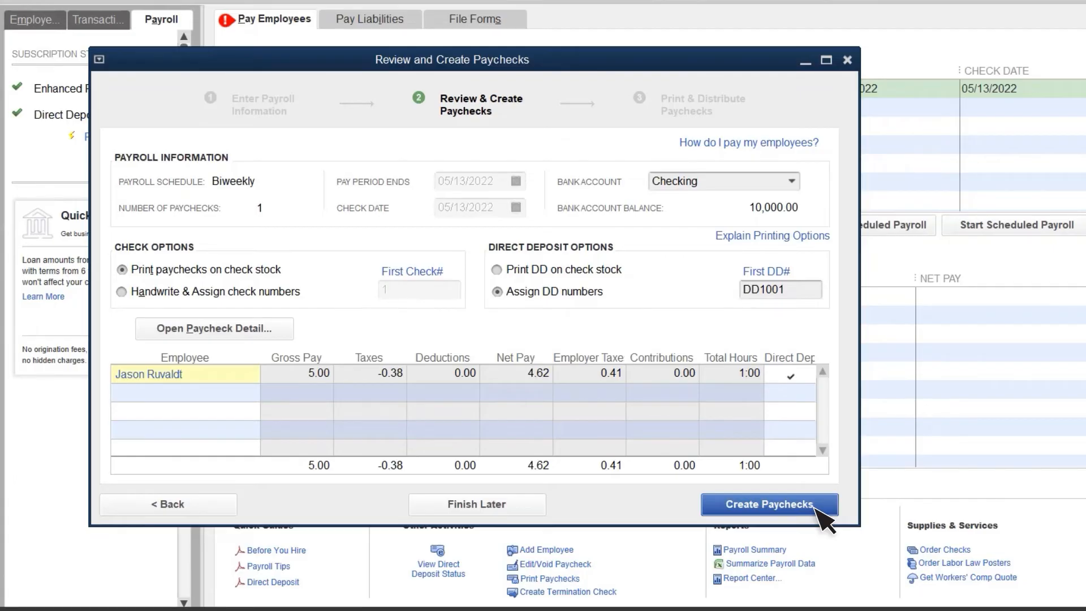
mouse_move(823, 481)
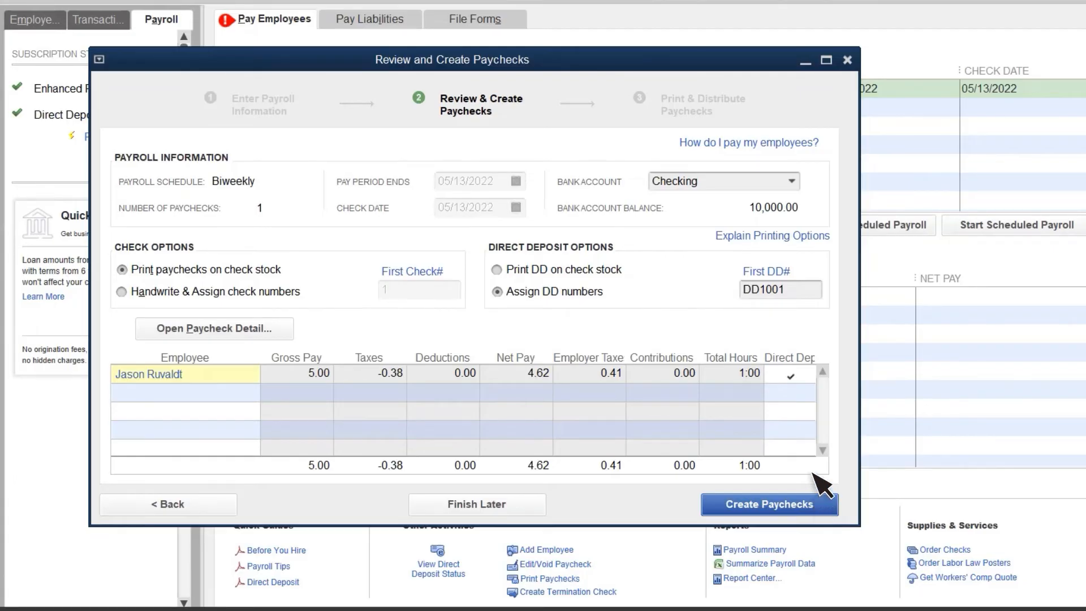
mouse_move(817, 386)
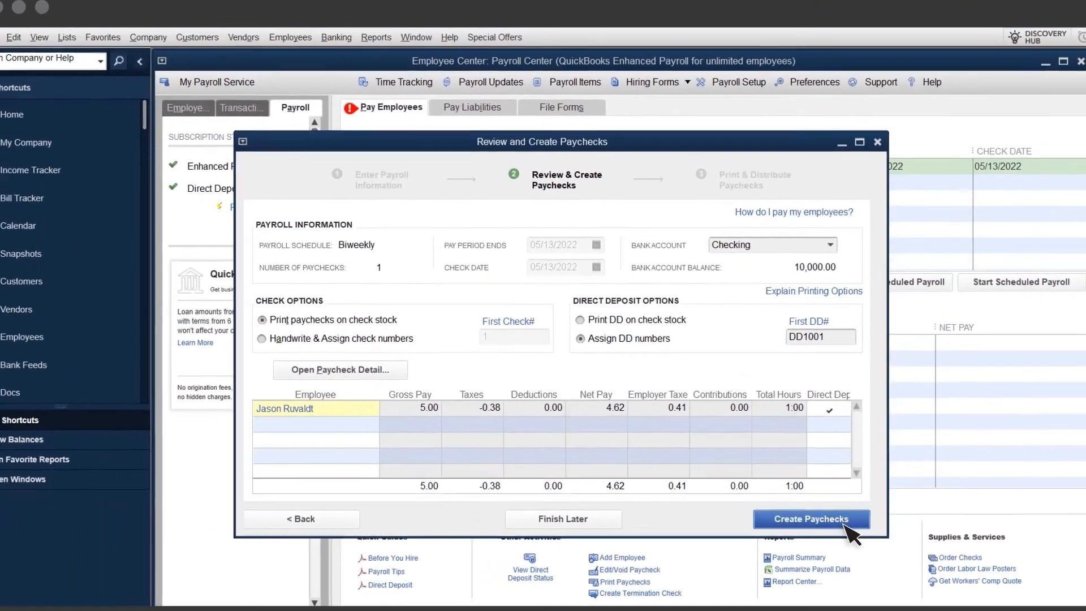
click(811, 519)
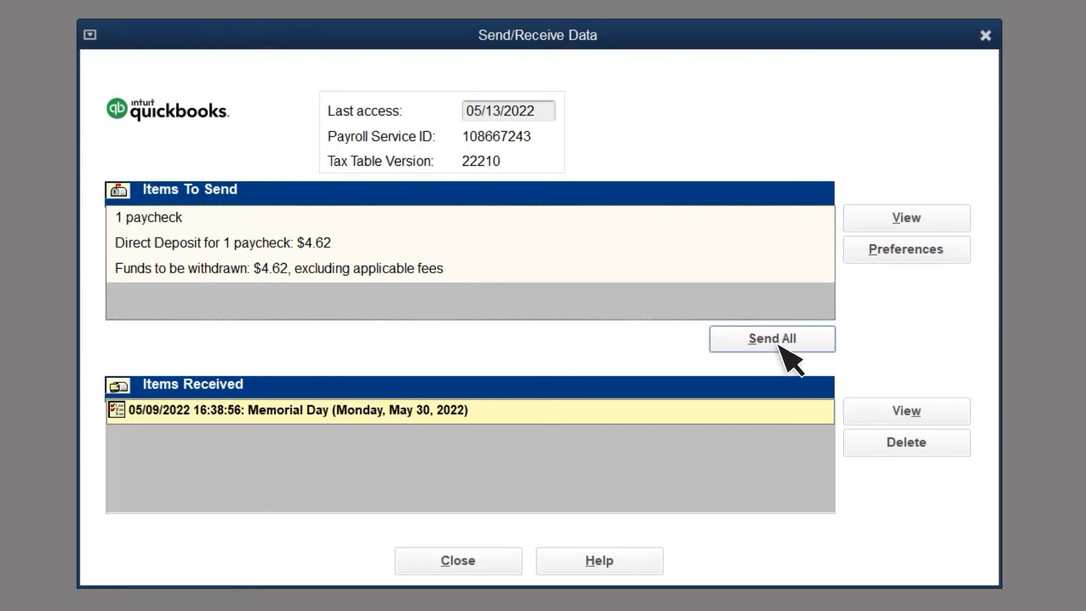
Step: Send all payroll data to Intuit with the service PIN and view the Payroll Confirmation Report
click(771, 339)
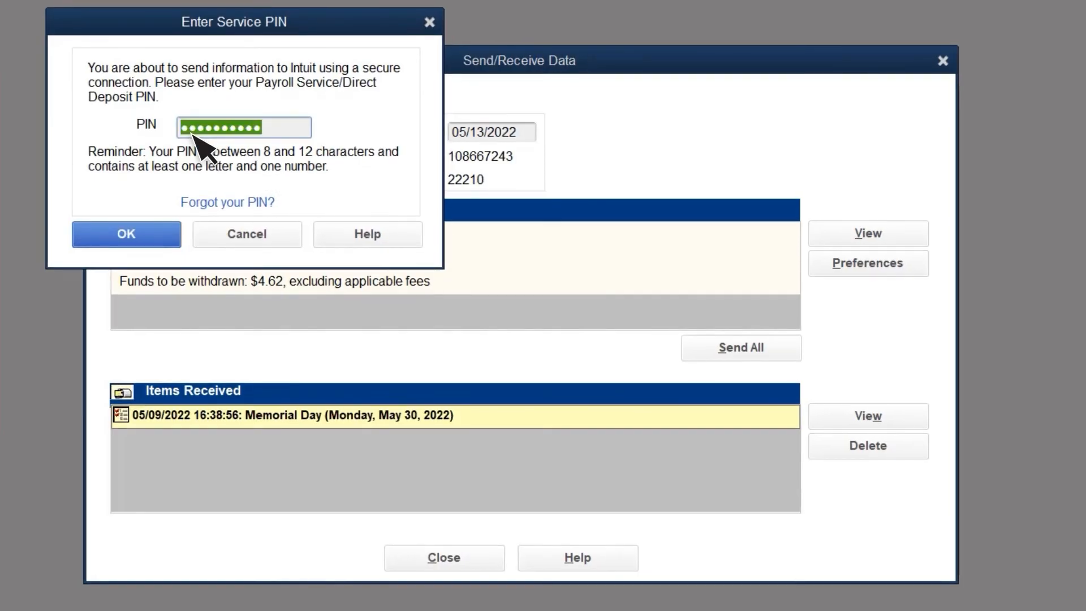
click(125, 234)
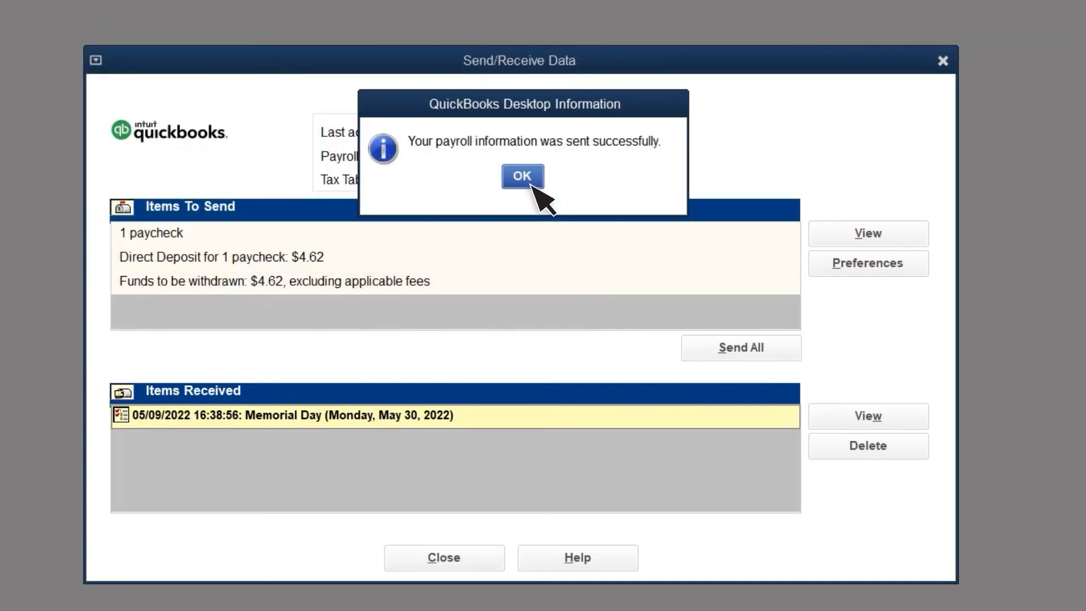
click(522, 176)
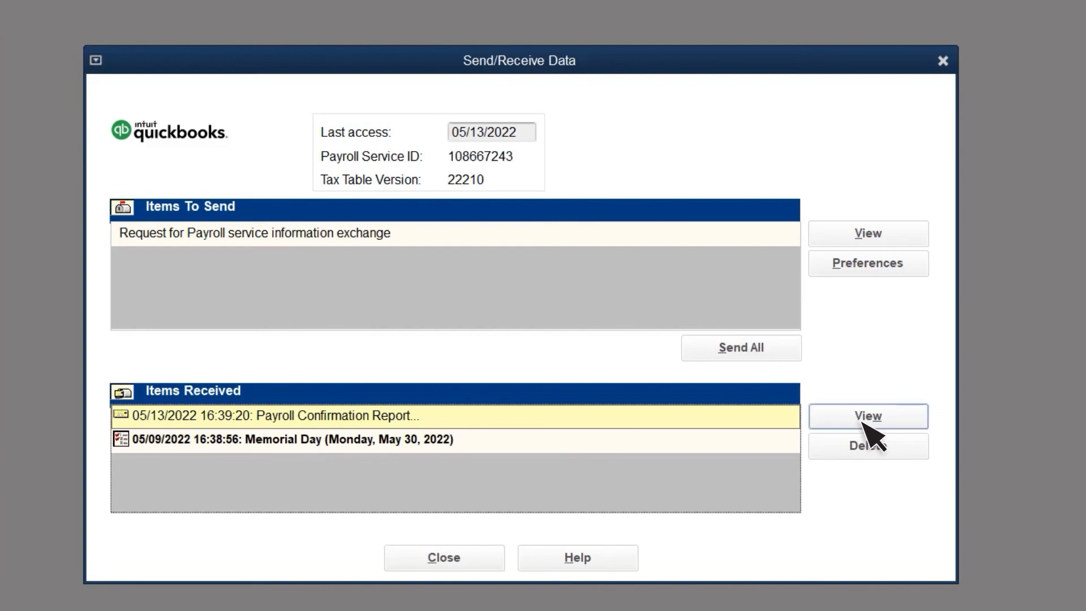
click(867, 416)
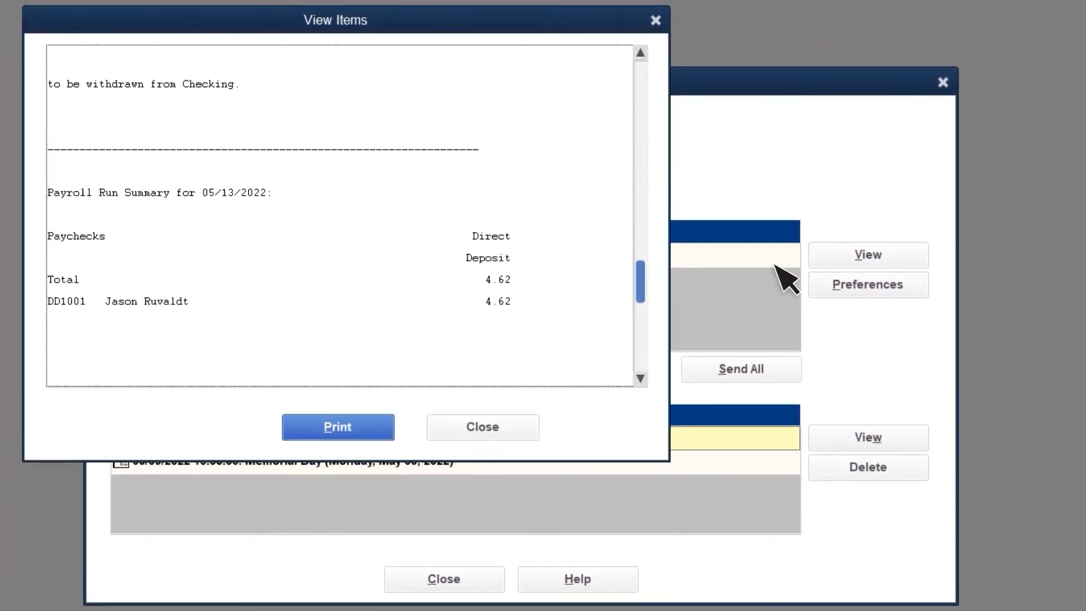
click(482, 426)
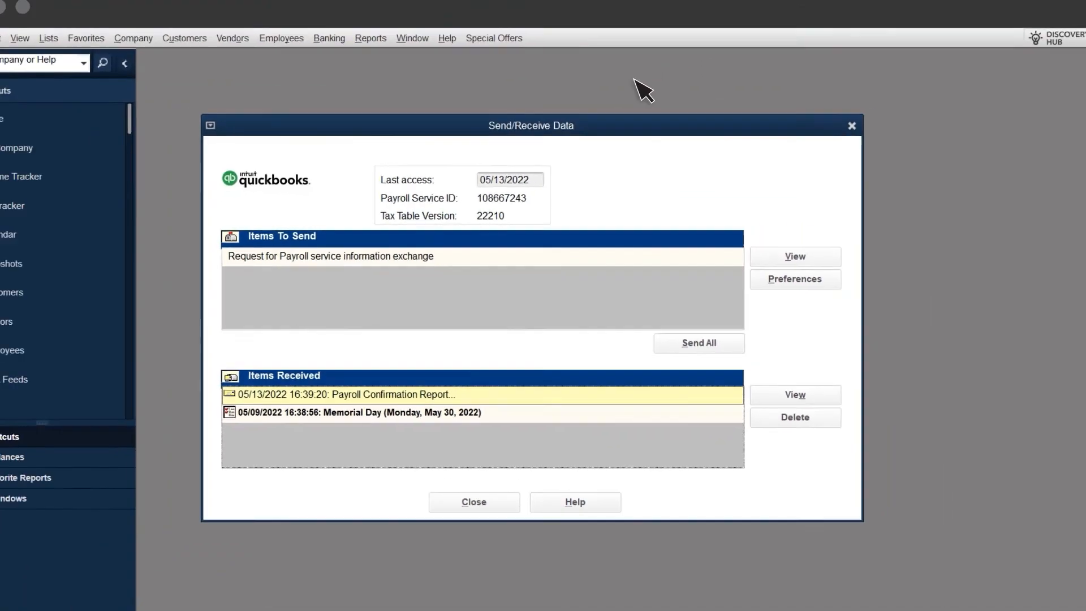